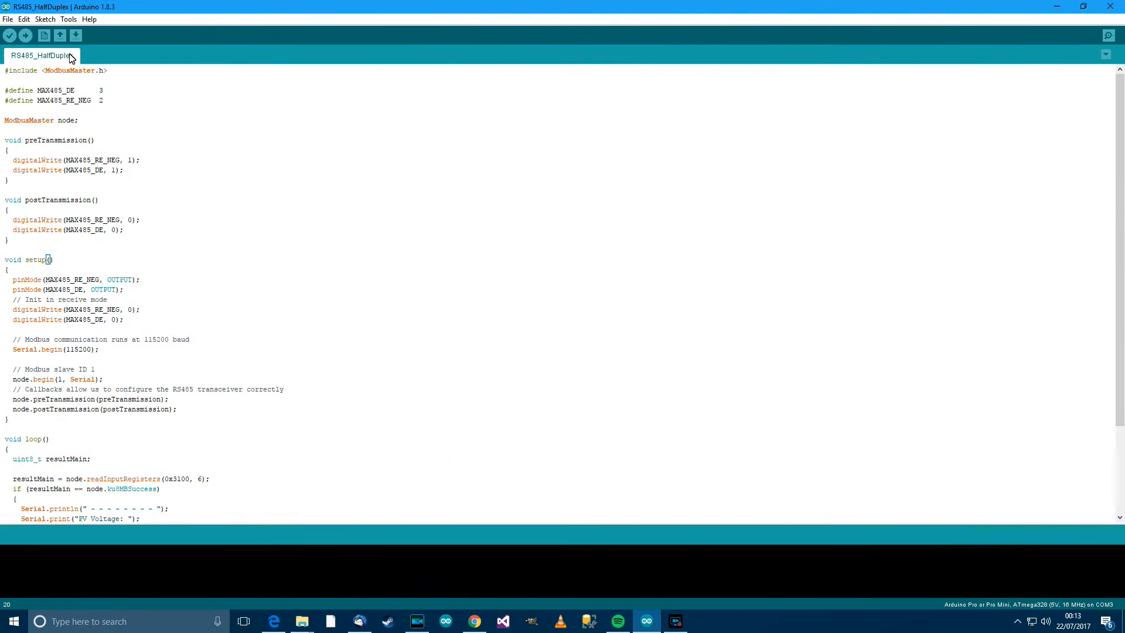
Show the Sketch menu's Include Library options with the Manage Libraries entry.
left_click(45, 20)
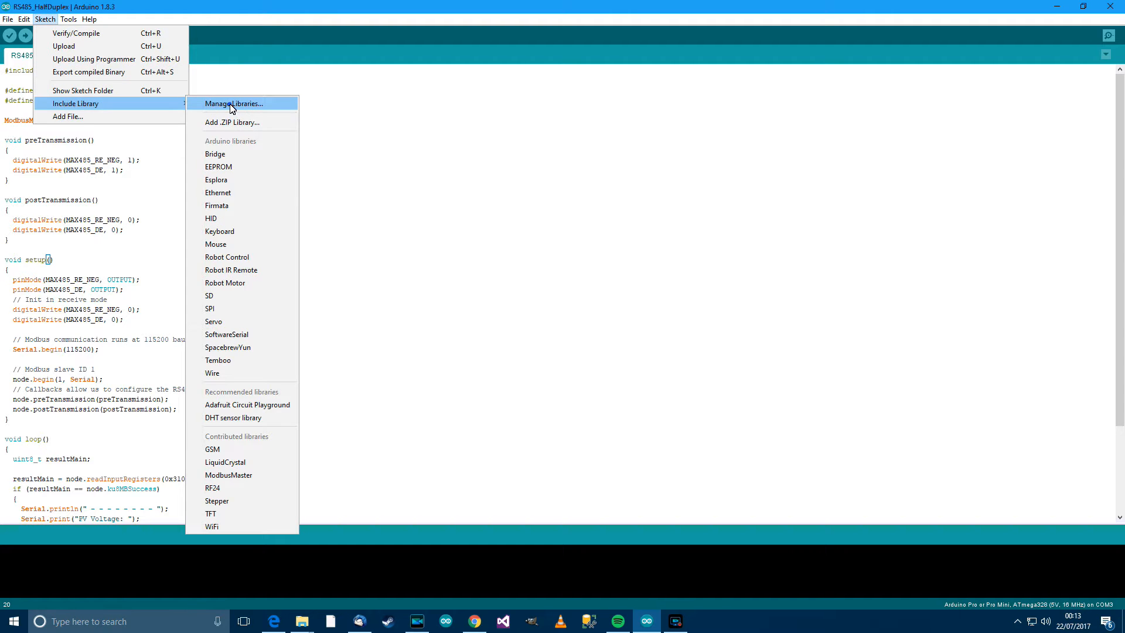
Filter the Library Manager by 'modbus', confirm ModbusMaster 2.0.1 by Doc Walker is installed, and close it.
left_click(232, 103)
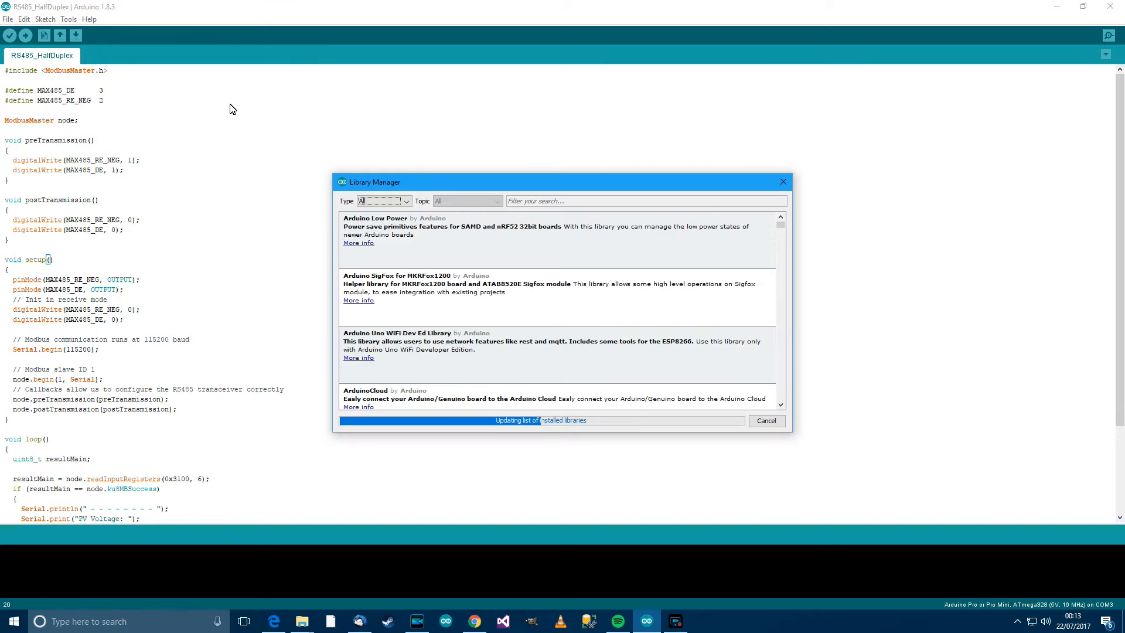
mouse_move(459, 239)
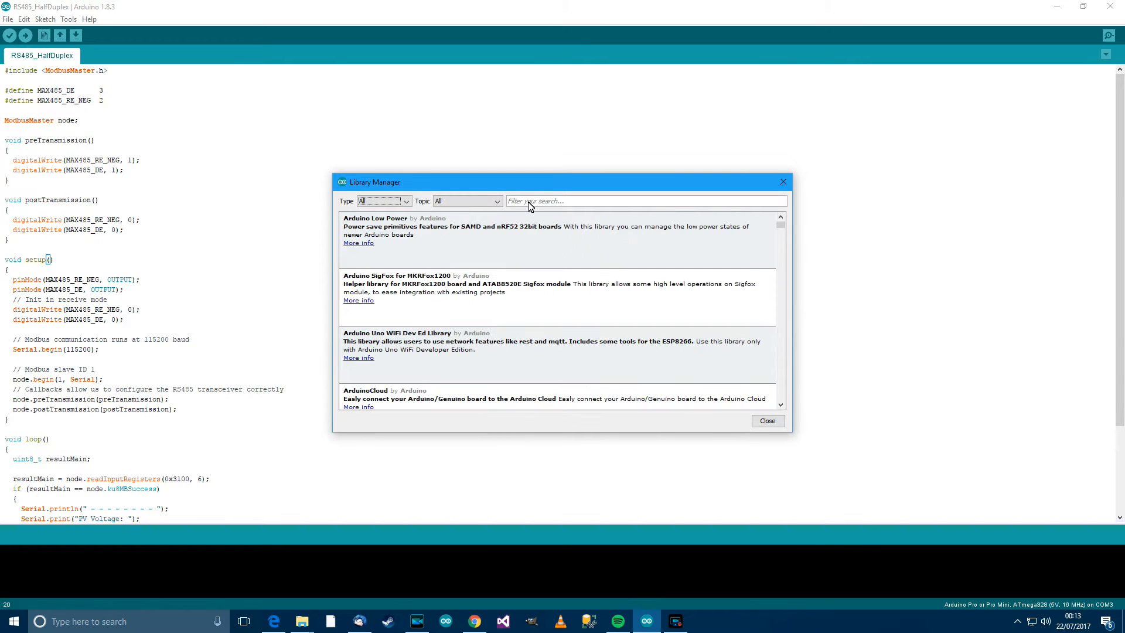
left_click(642, 201)
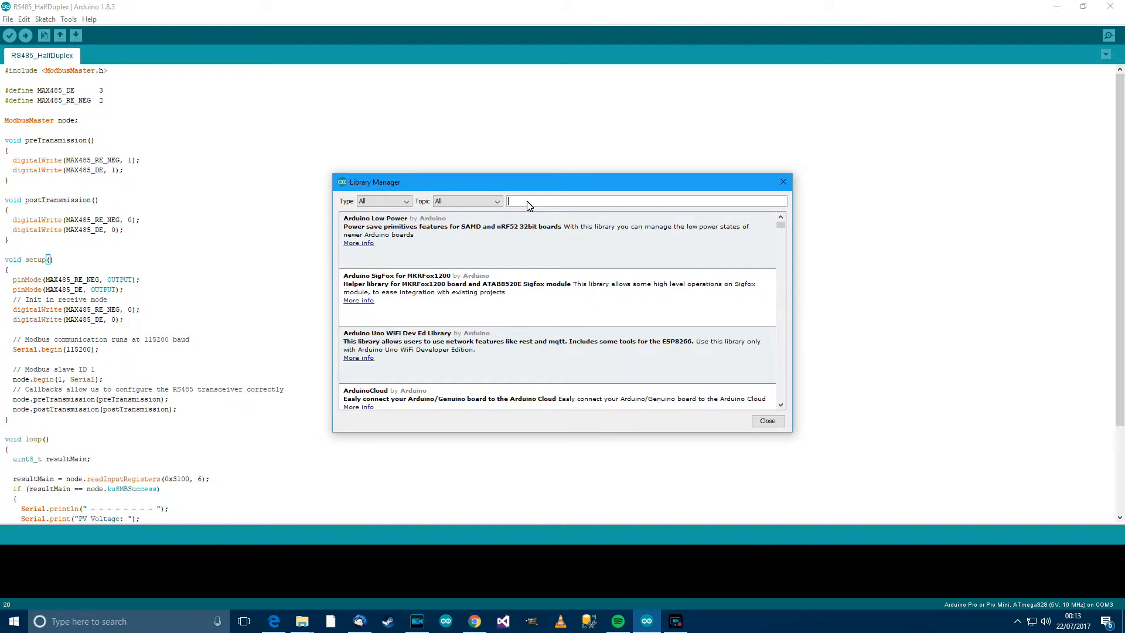
type("modbus")
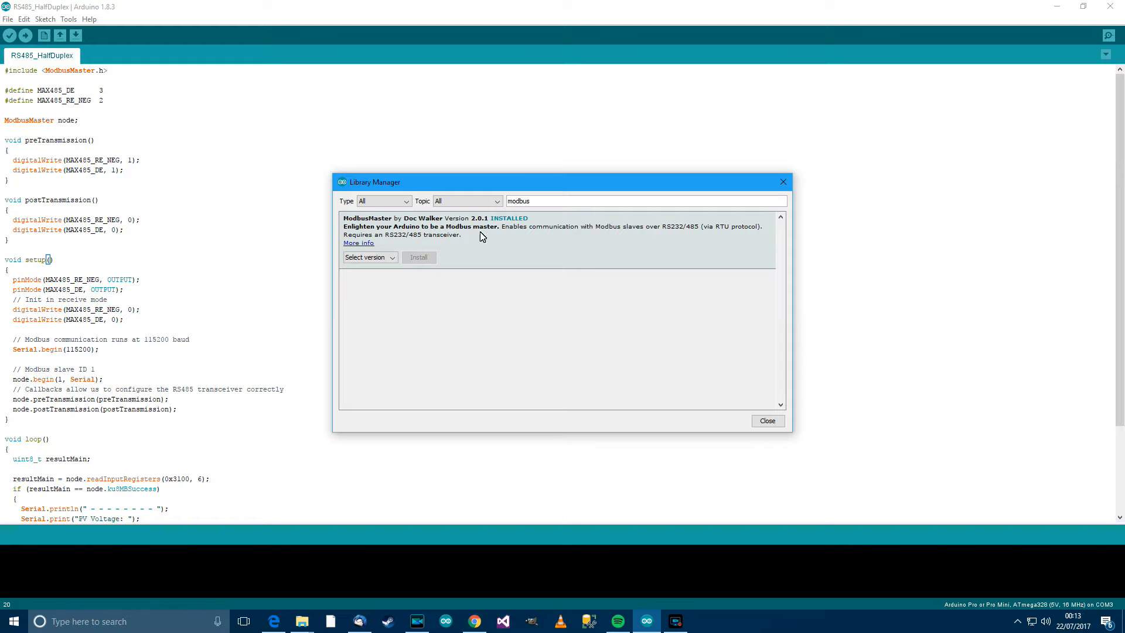
mouse_move(386, 226)
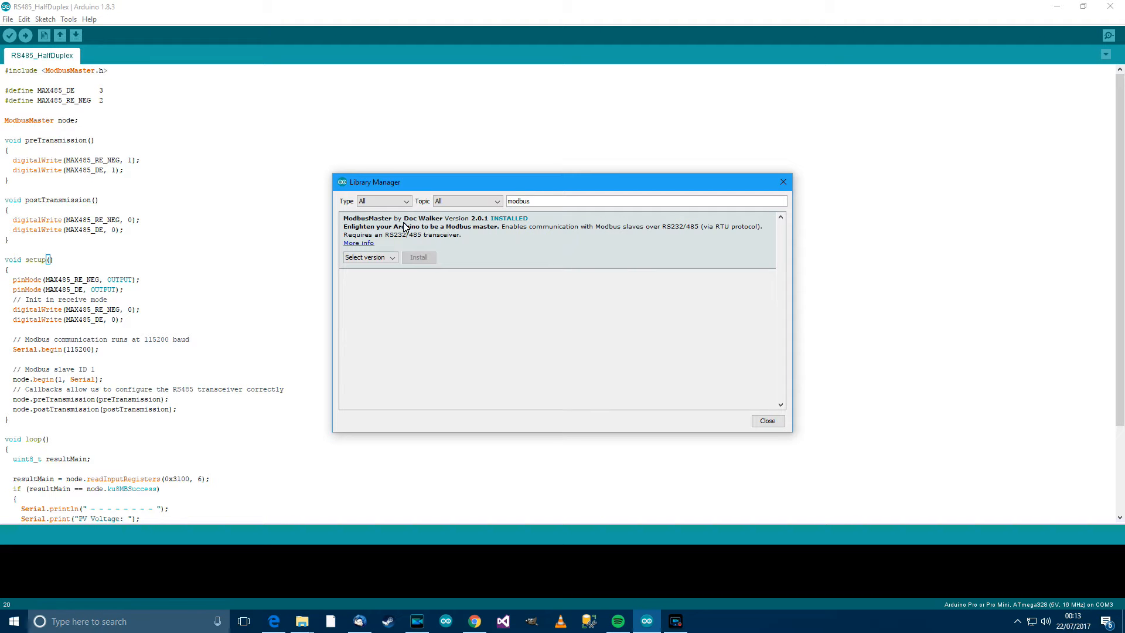
mouse_move(487, 234)
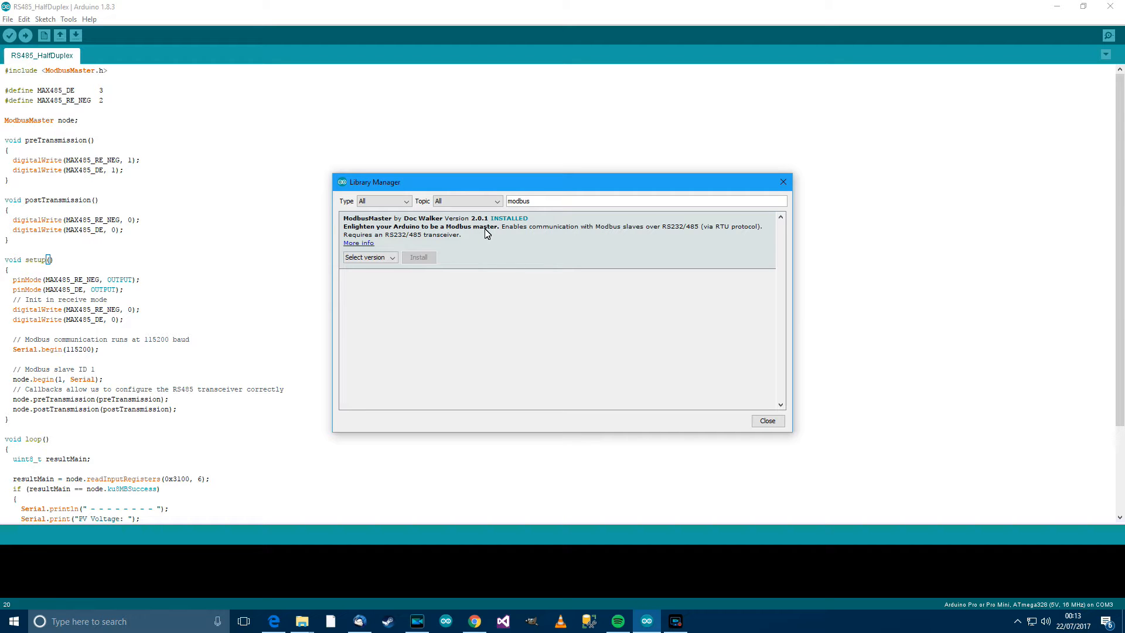
mouse_move(632, 254)
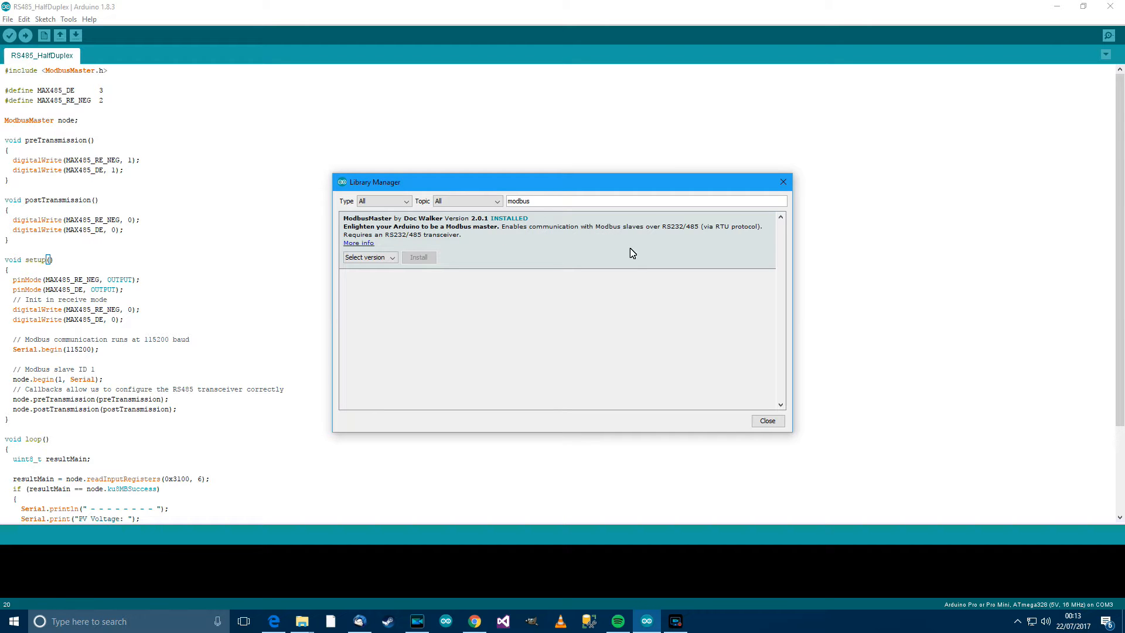
left_click(767, 420)
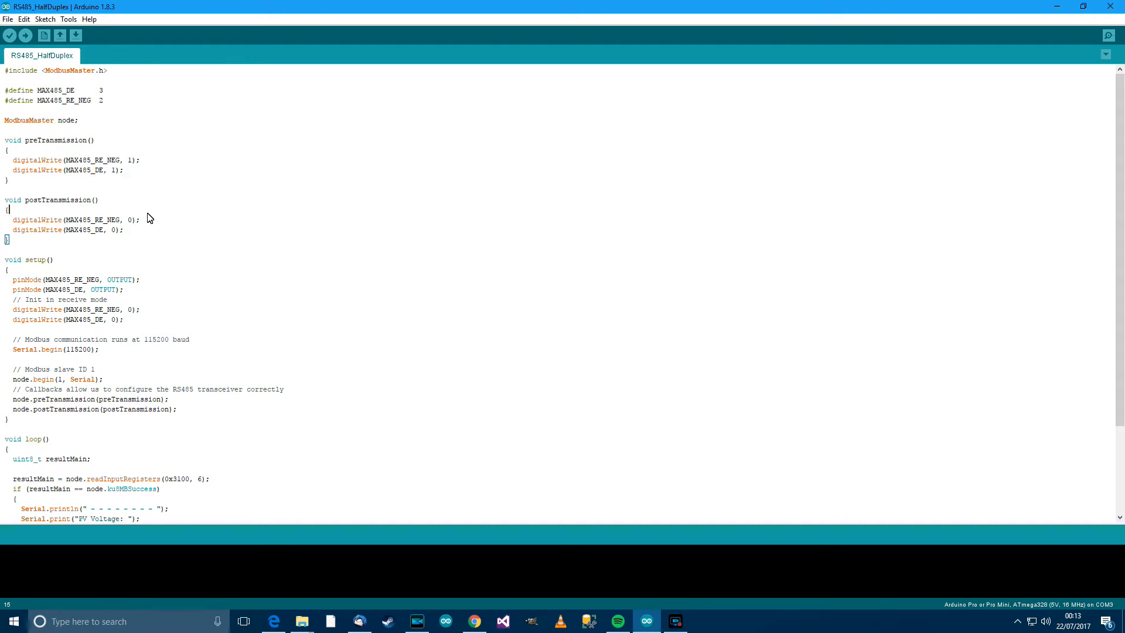
mouse_move(130, 322)
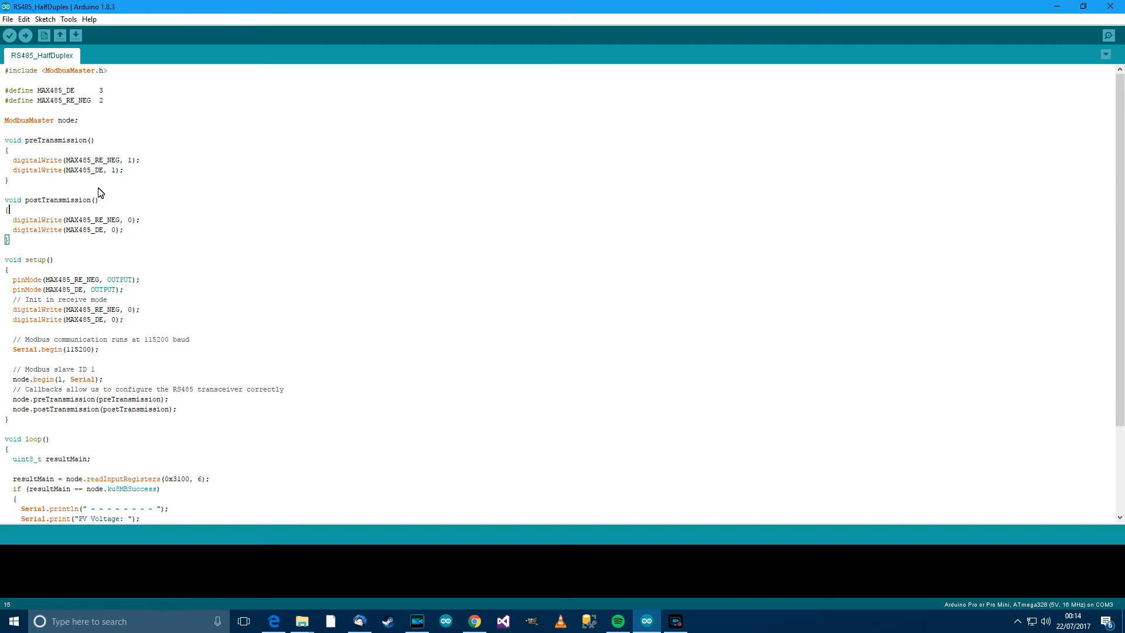
mouse_move(212, 344)
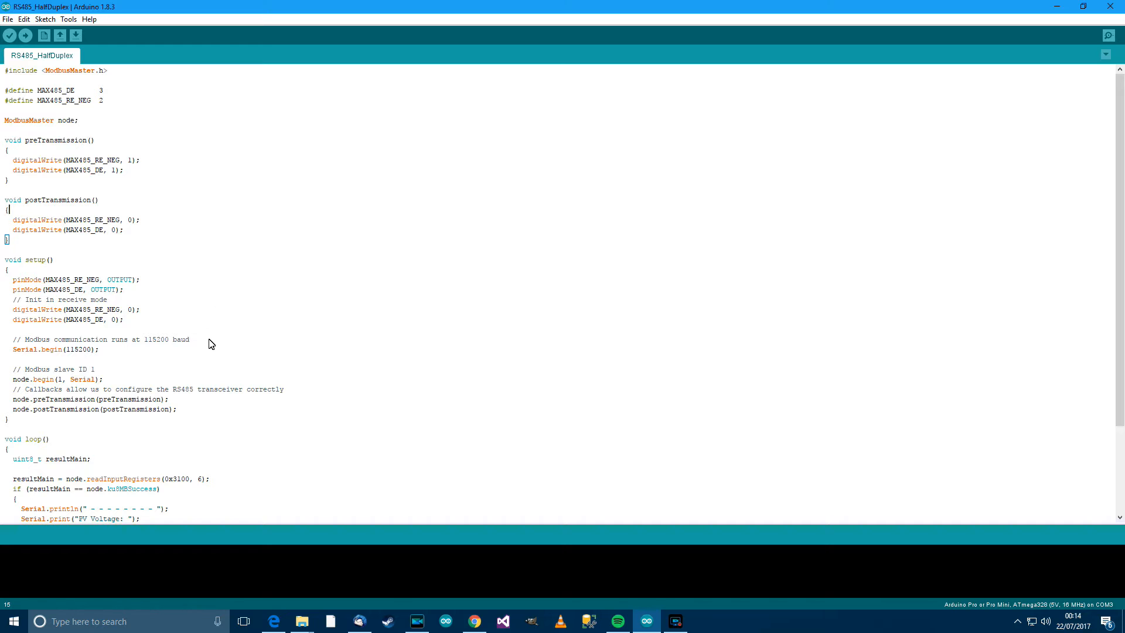
mouse_move(151, 325)
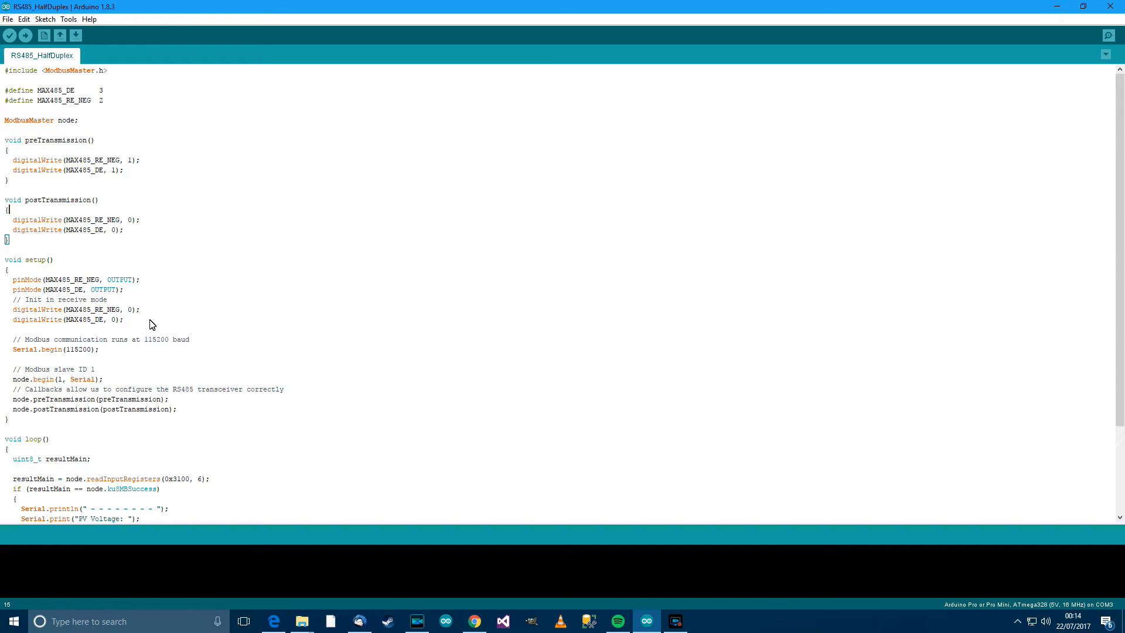
mouse_move(88, 88)
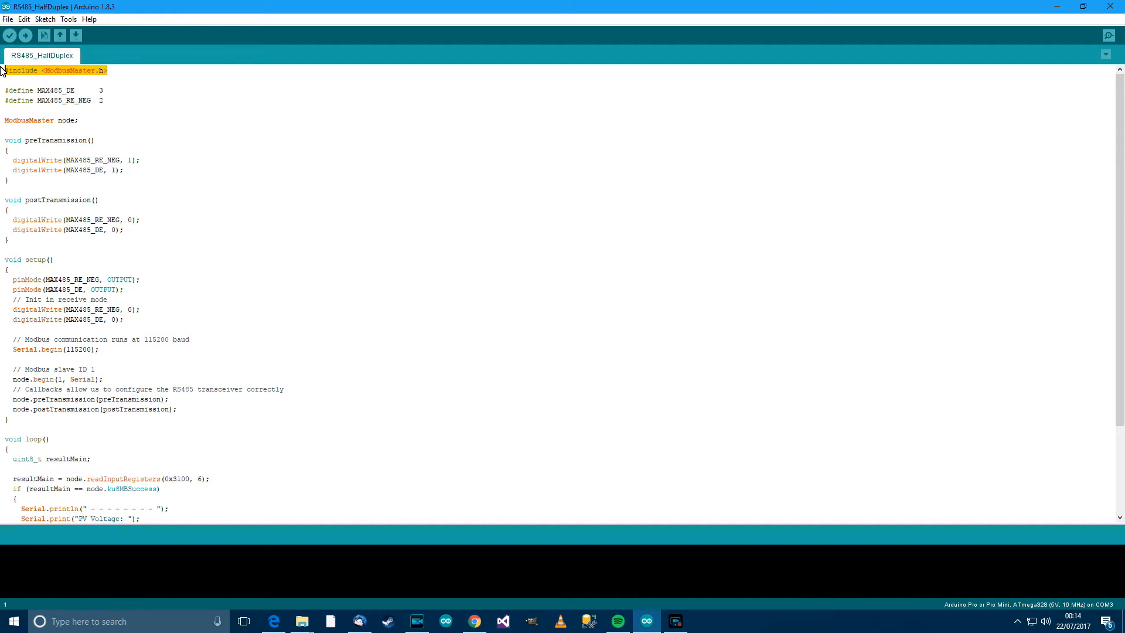
left_click_drag(3, 70, 103, 101)
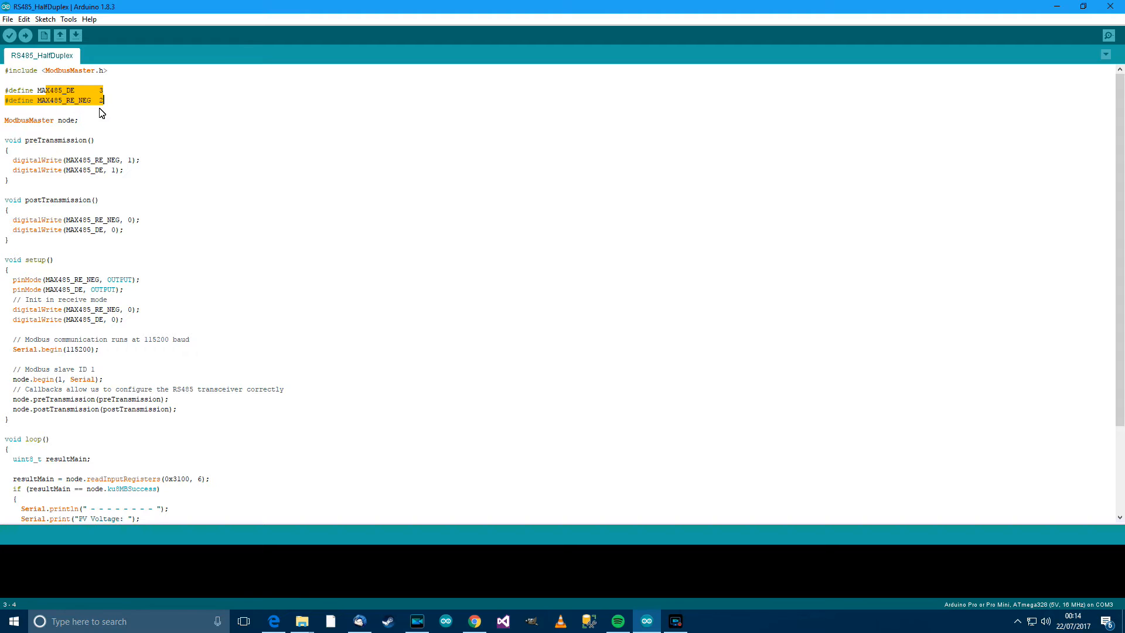
mouse_move(68, 107)
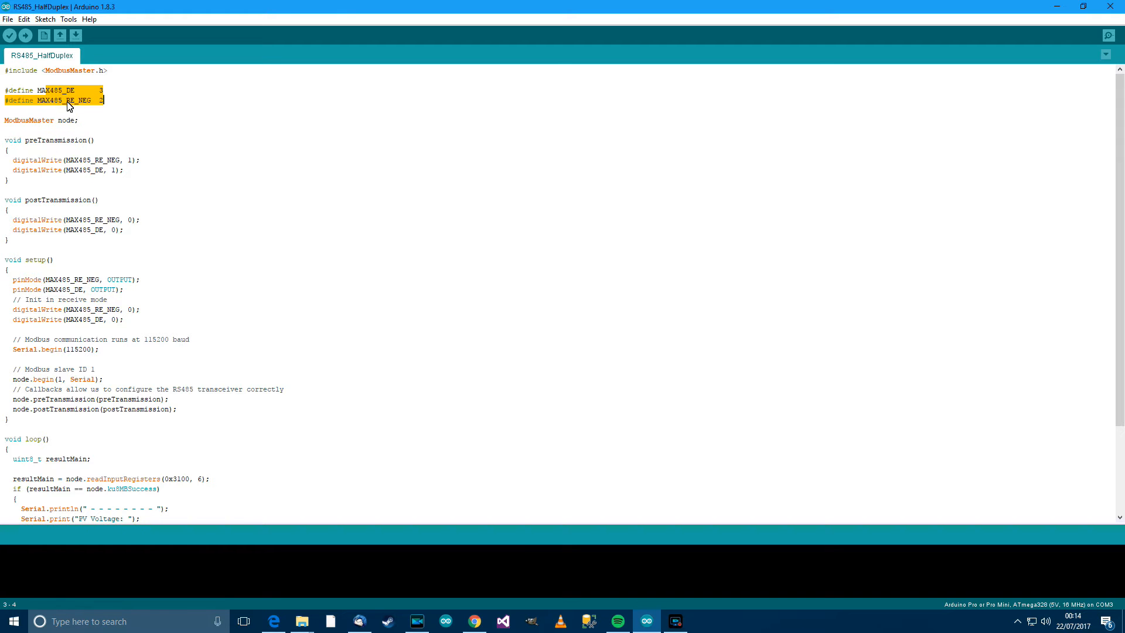
left_click(39, 120)
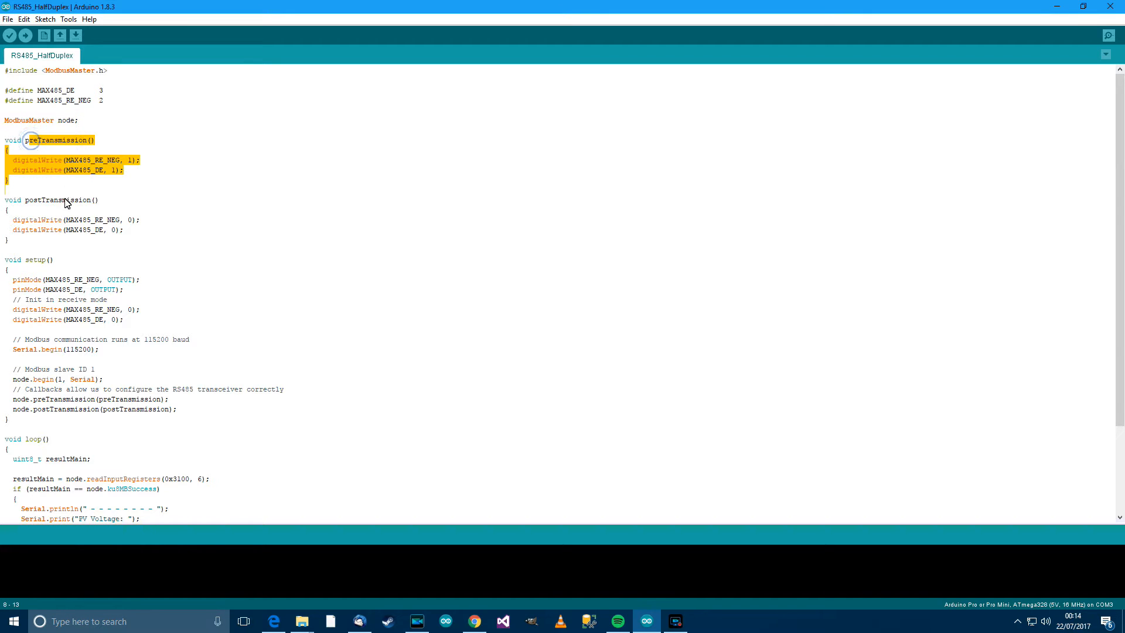
left_click(72, 230)
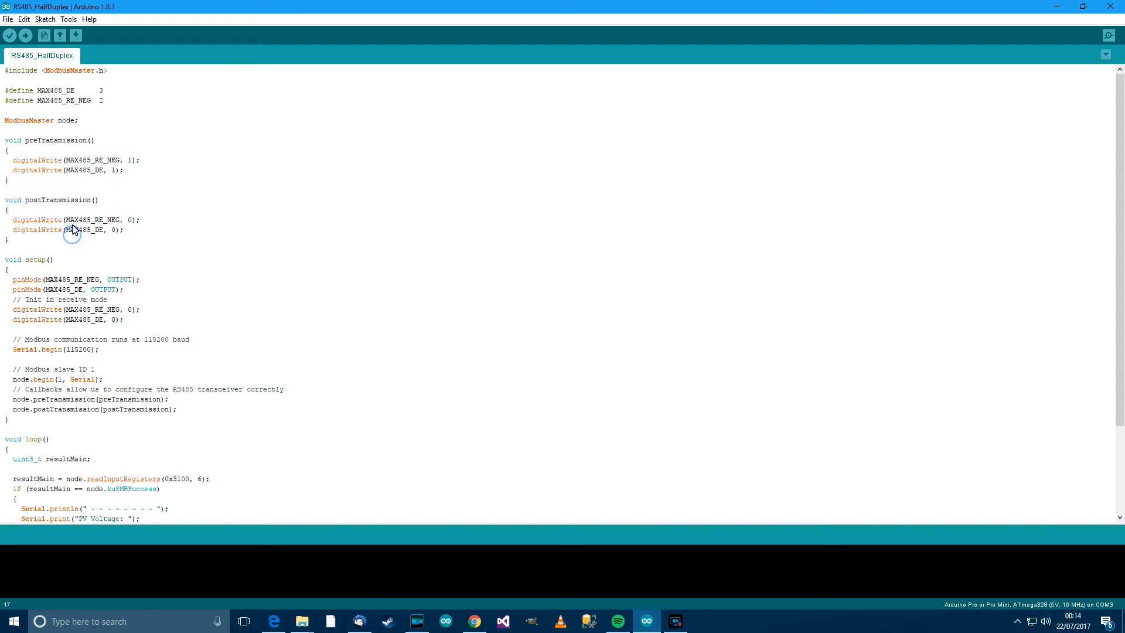
mouse_move(107, 169)
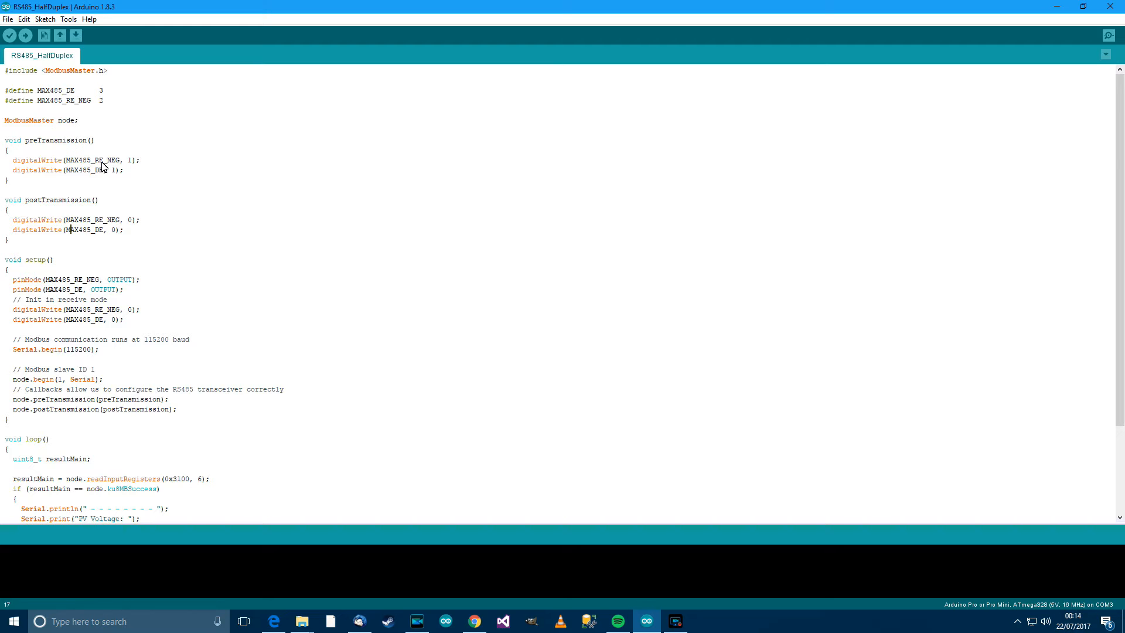
mouse_move(118, 217)
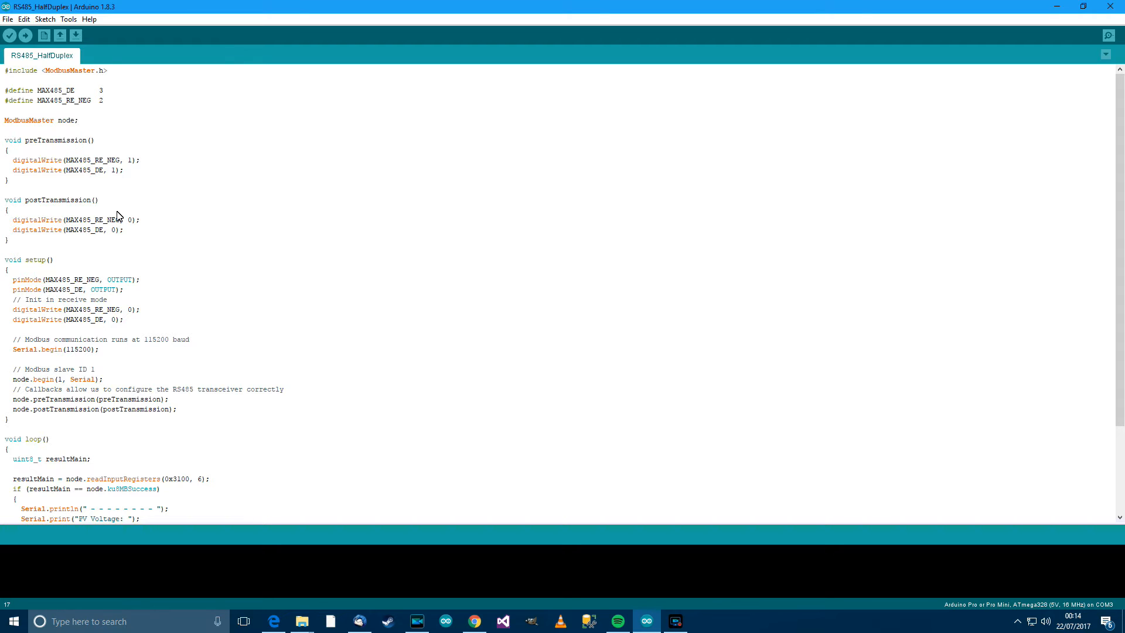
mouse_move(124, 229)
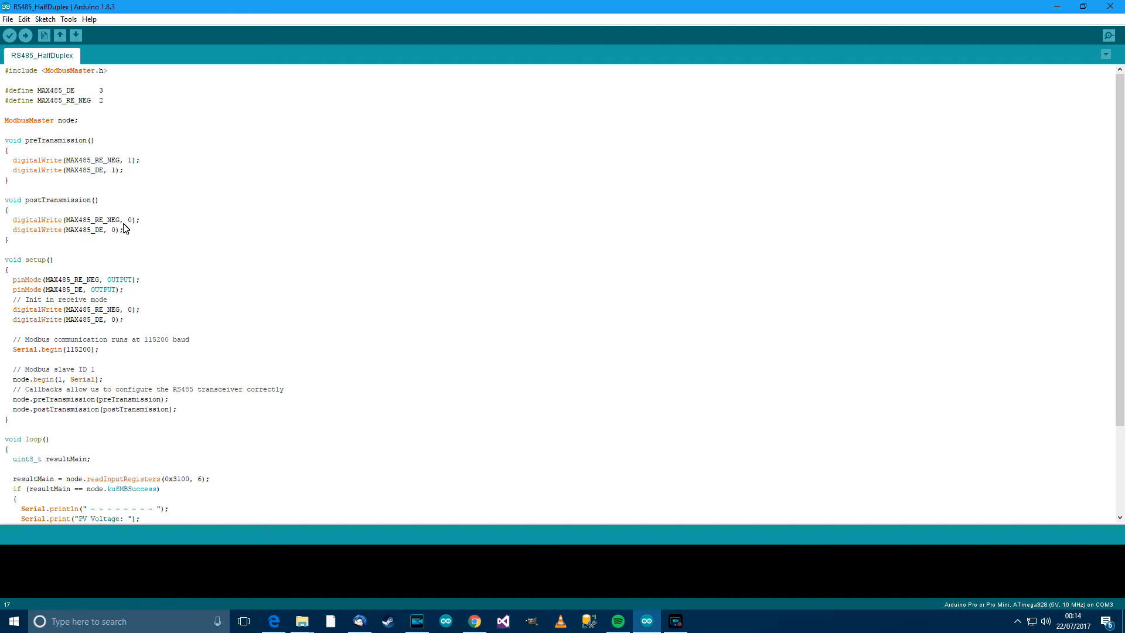
scroll("down", 3)
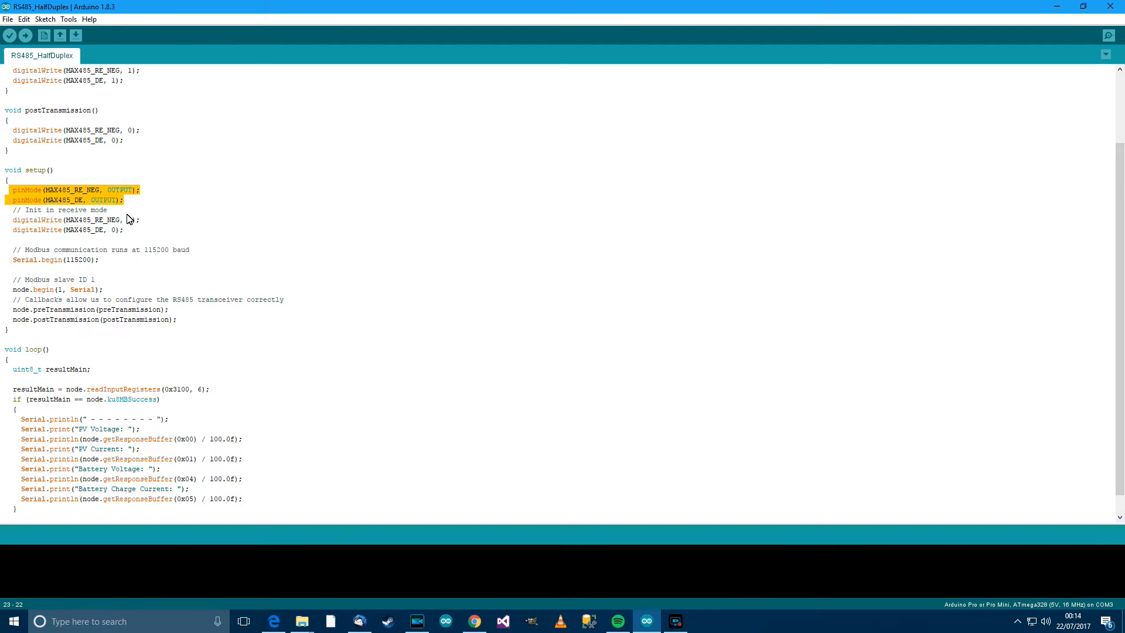
mouse_move(115, 107)
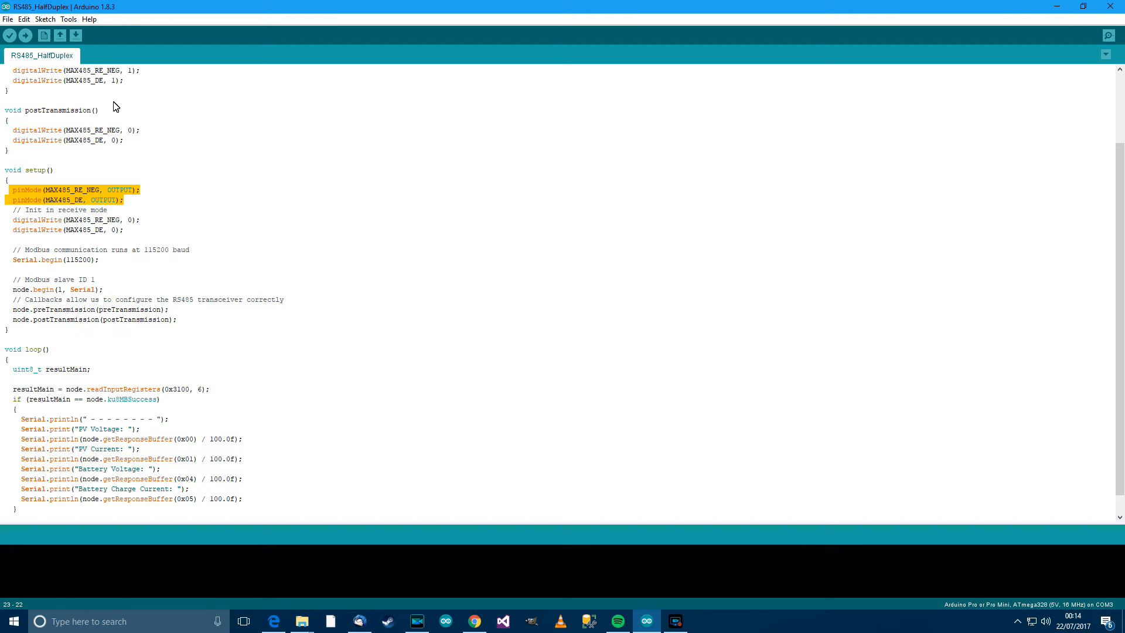
mouse_move(108, 139)
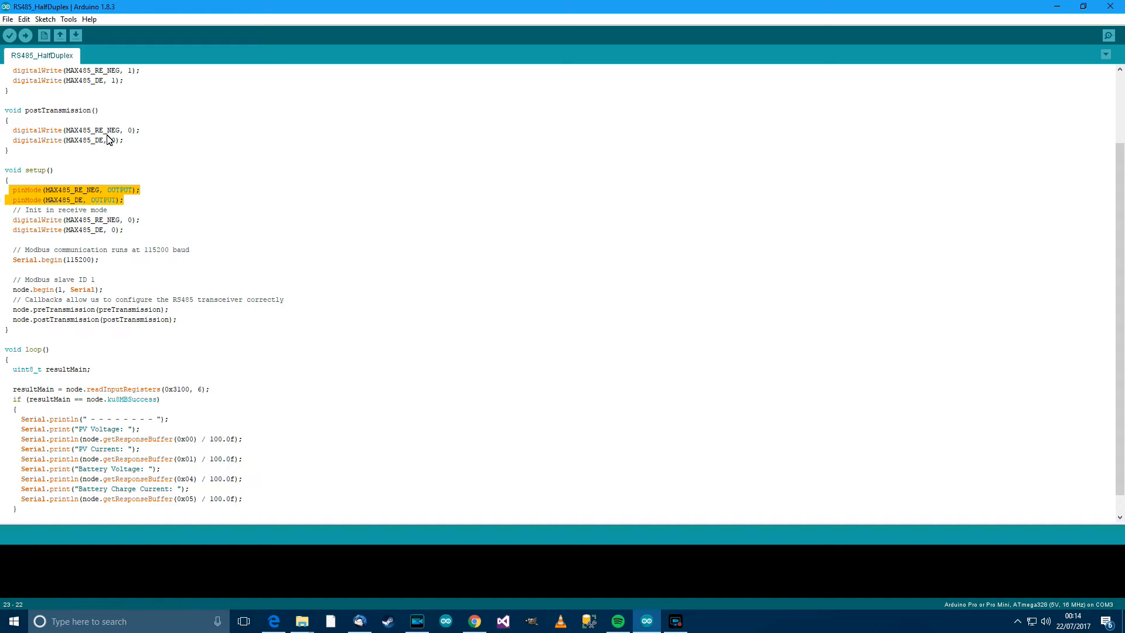
scroll("down", 3)
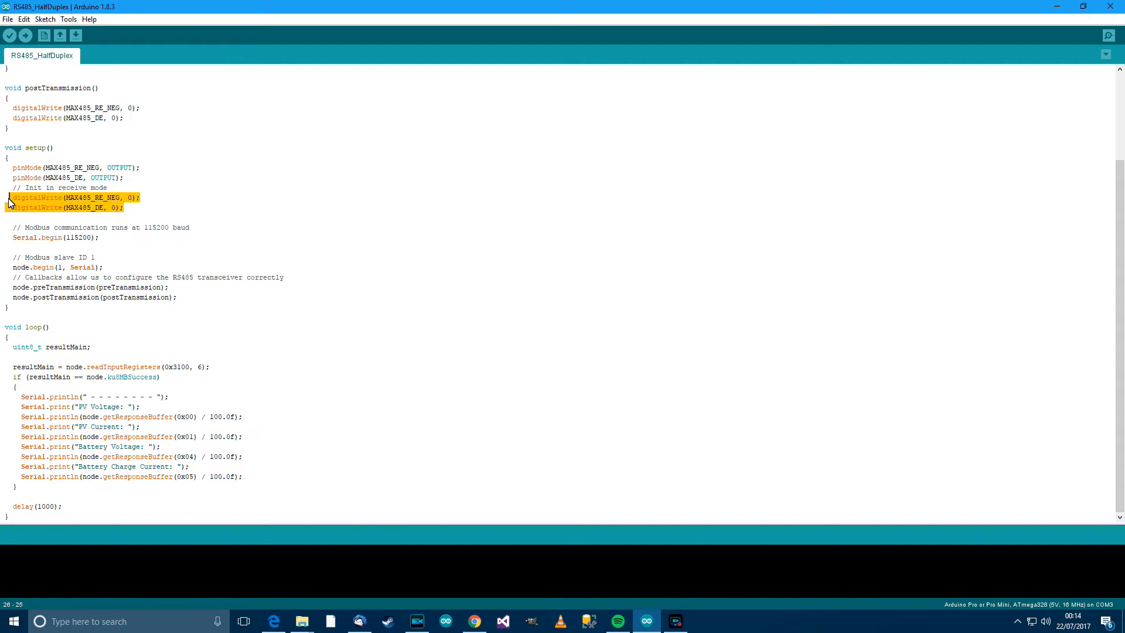
mouse_move(141, 234)
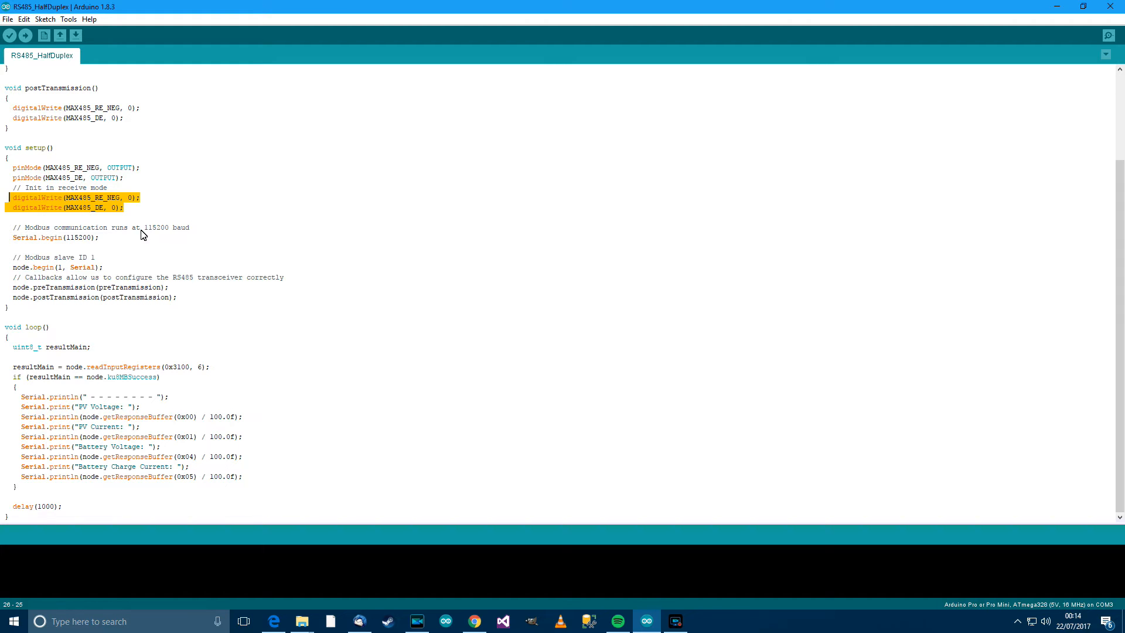
mouse_move(108, 247)
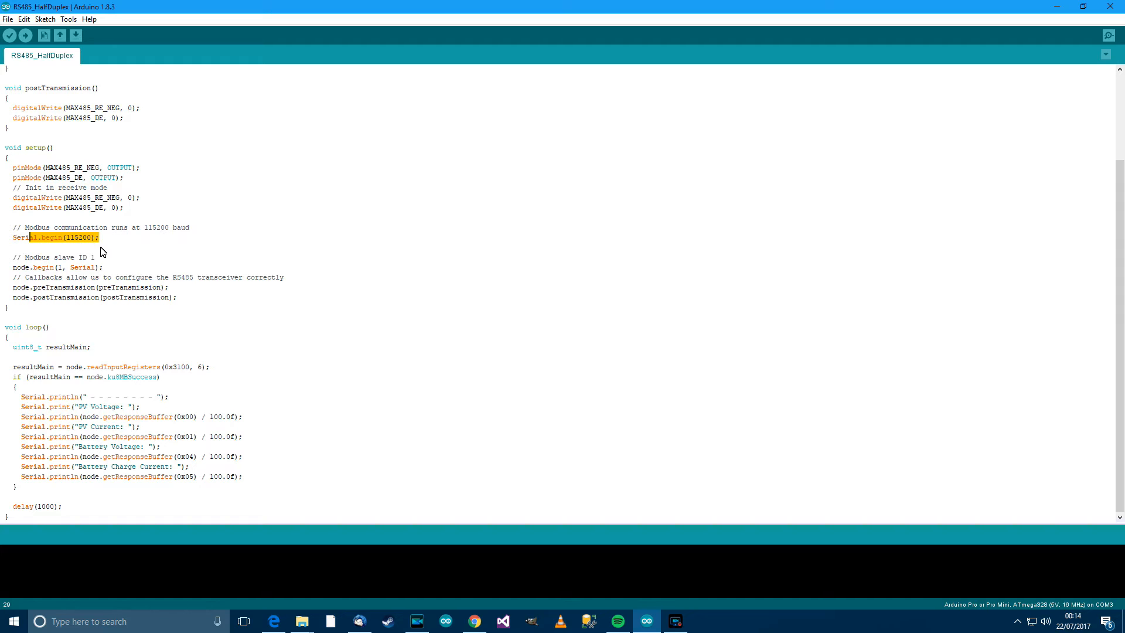
mouse_move(120, 262)
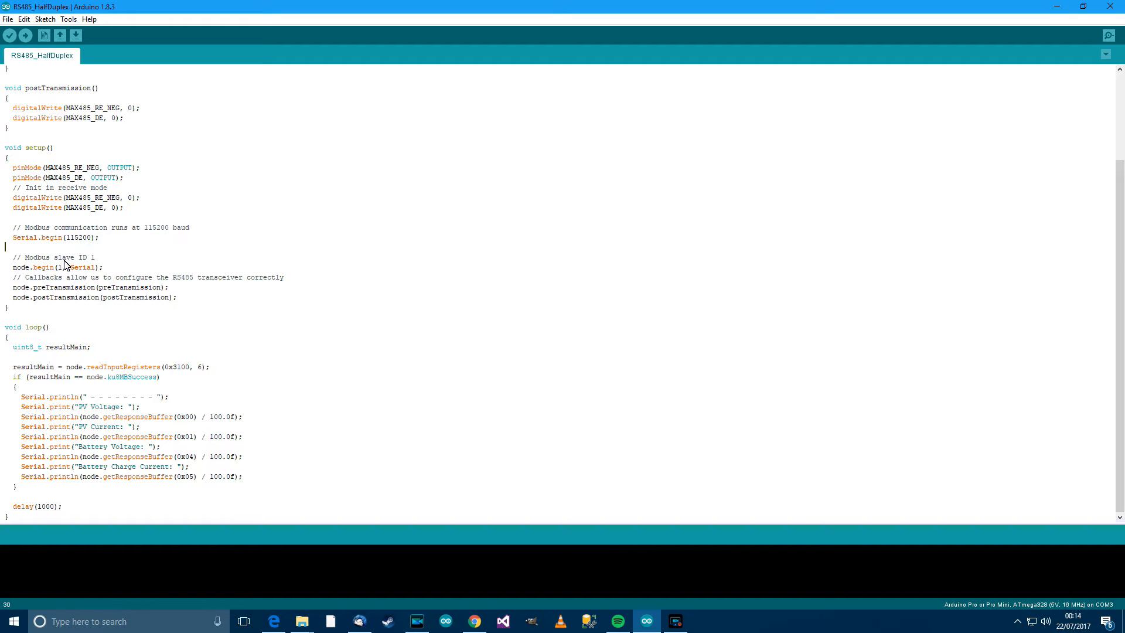
mouse_move(98, 262)
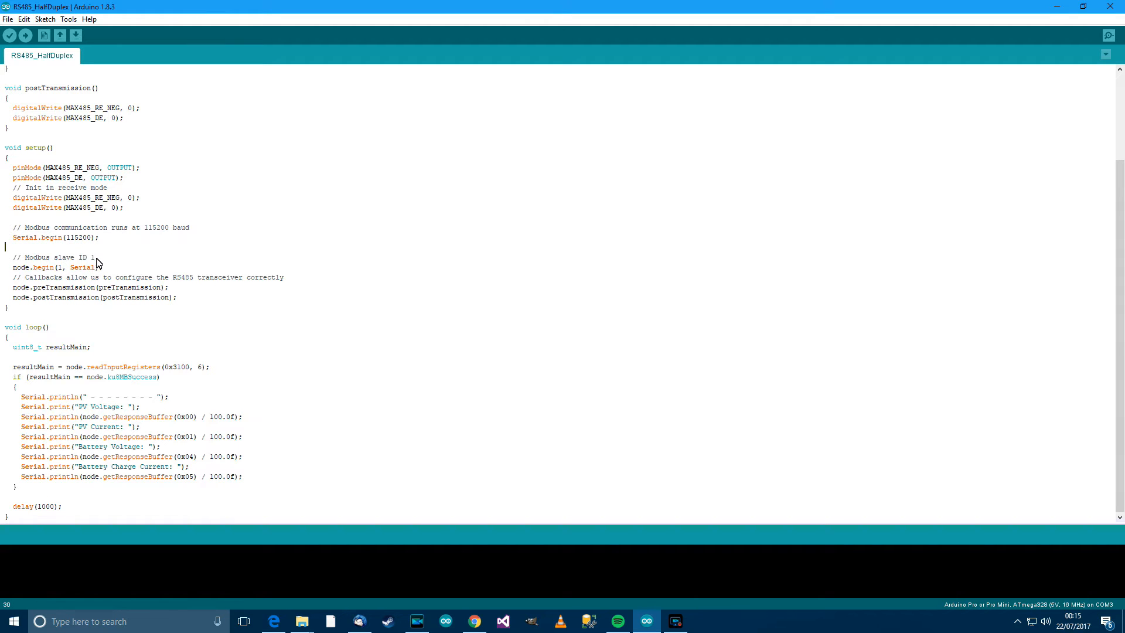
triple_click(58, 267)
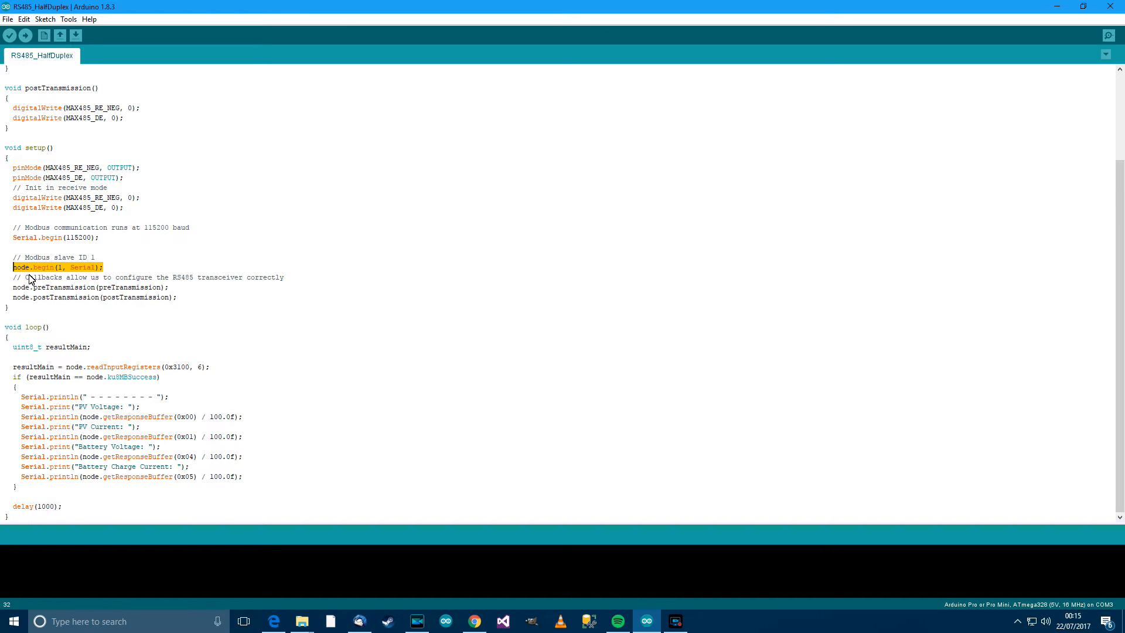
mouse_move(59, 271)
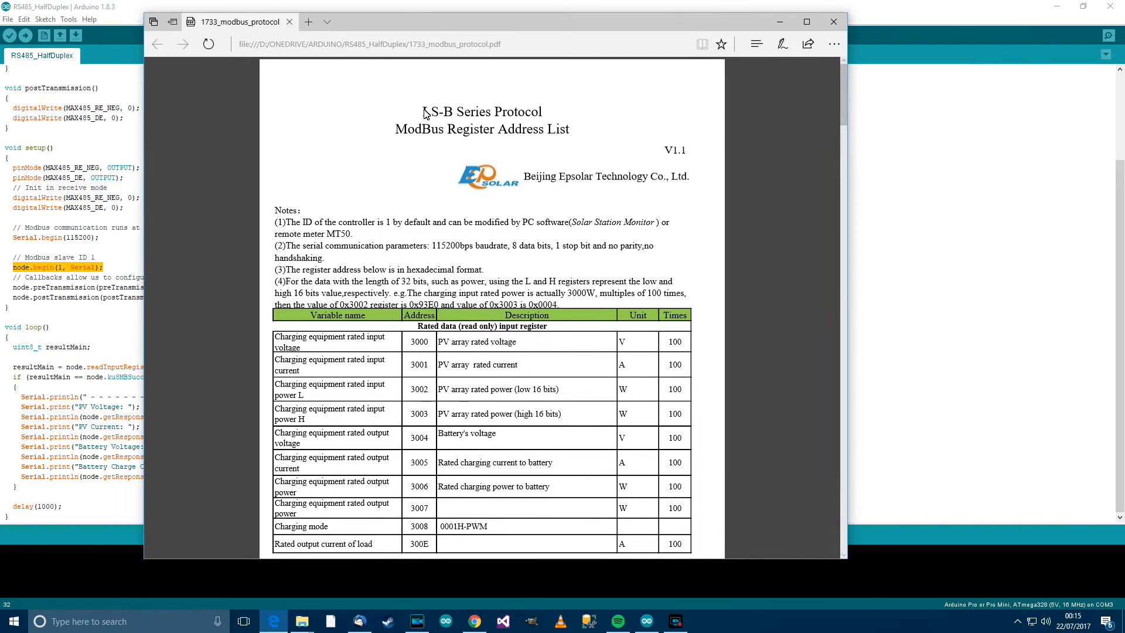
mouse_move(294, 228)
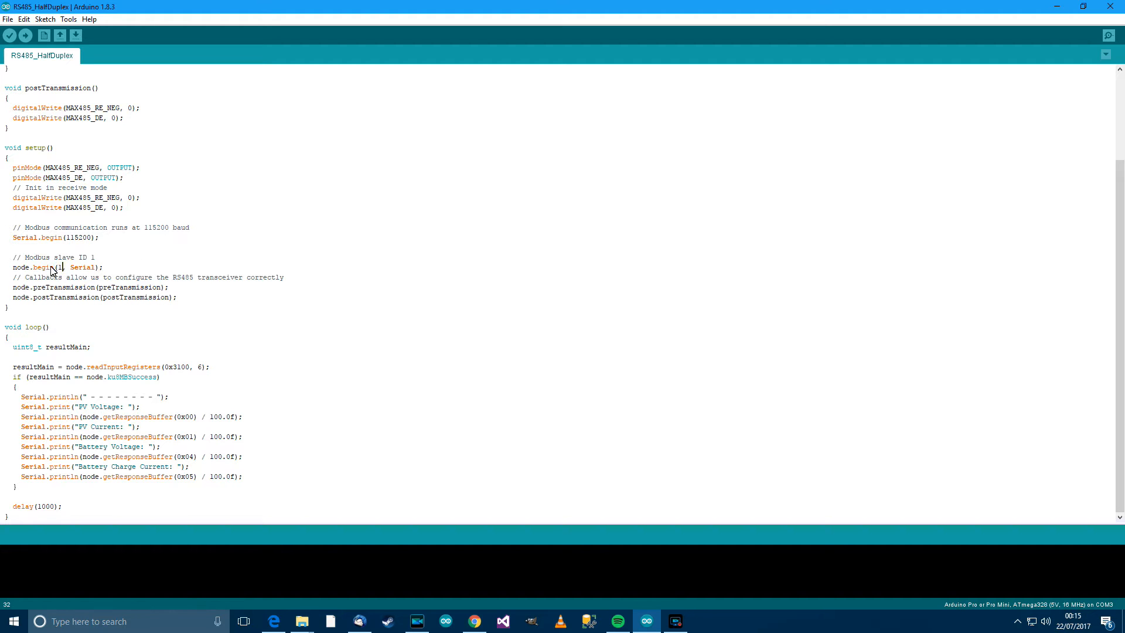
mouse_move(96, 276)
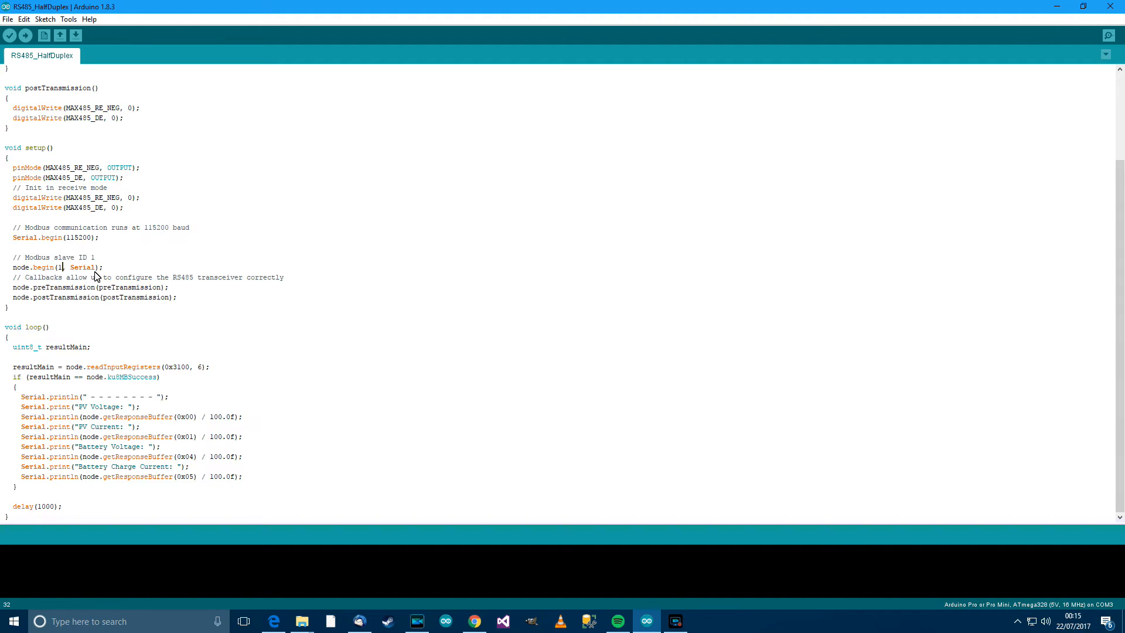
mouse_move(59, 288)
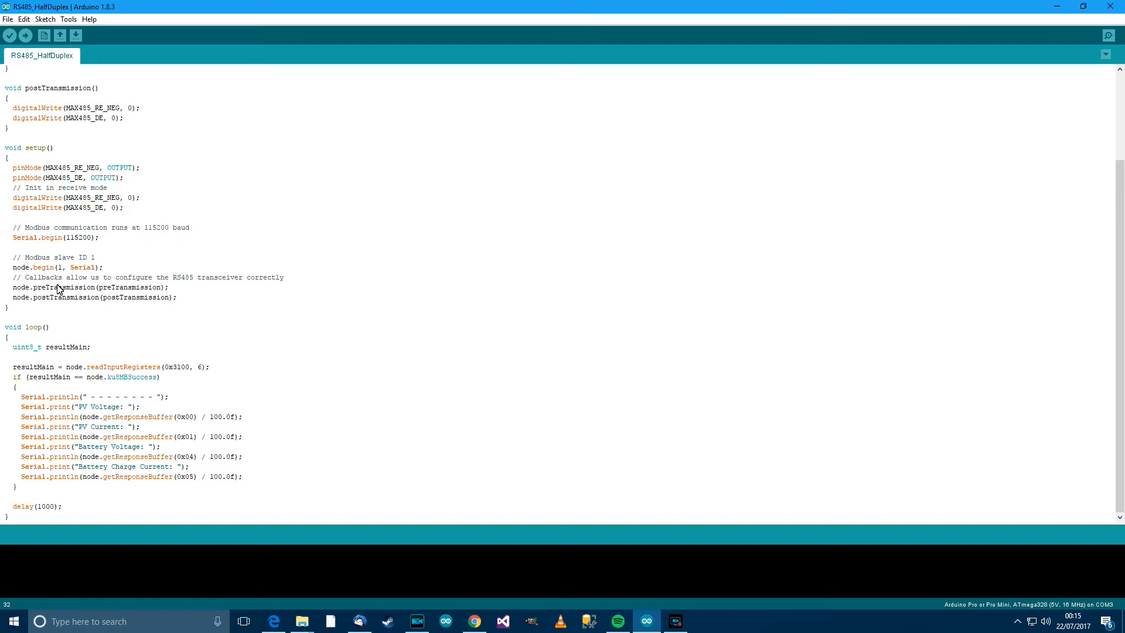
mouse_move(219, 280)
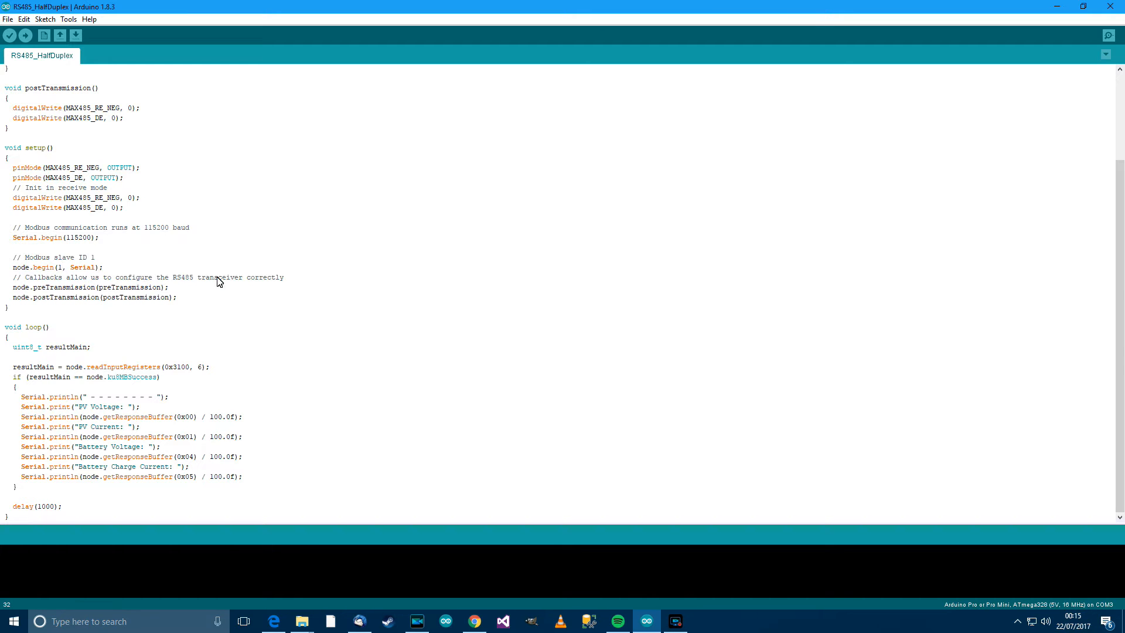
double_click(40, 287)
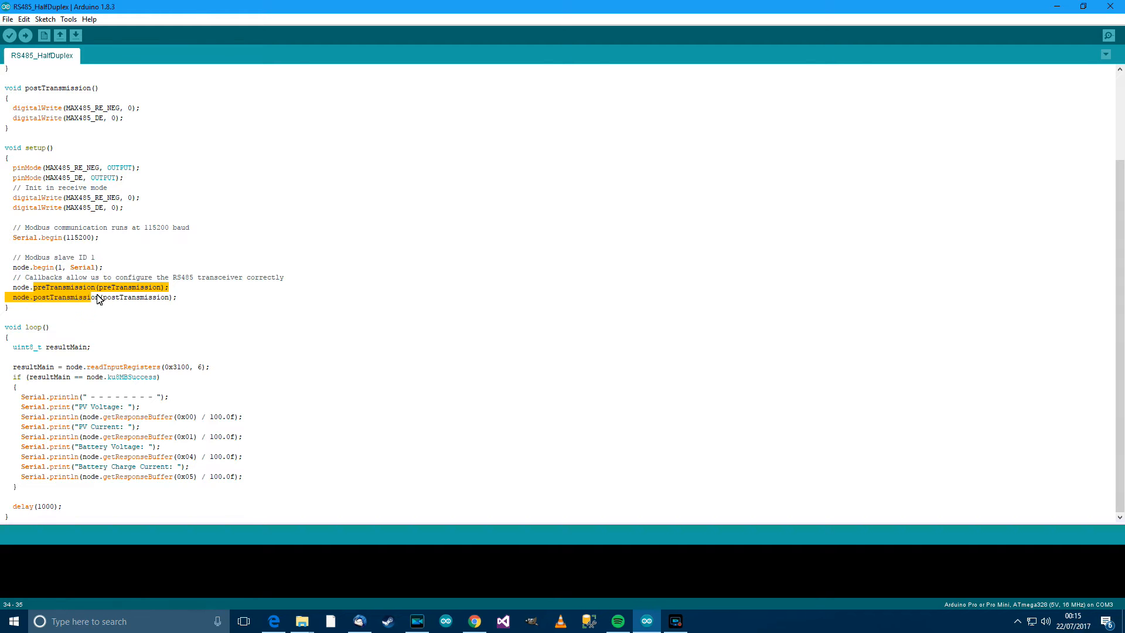
mouse_move(113, 302)
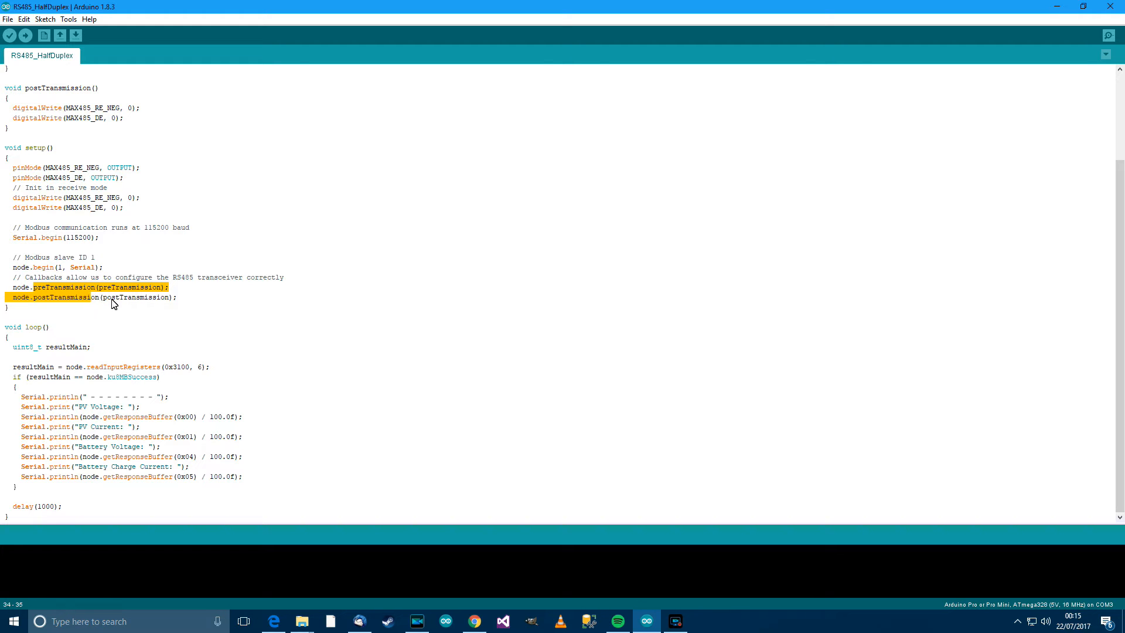
mouse_move(119, 294)
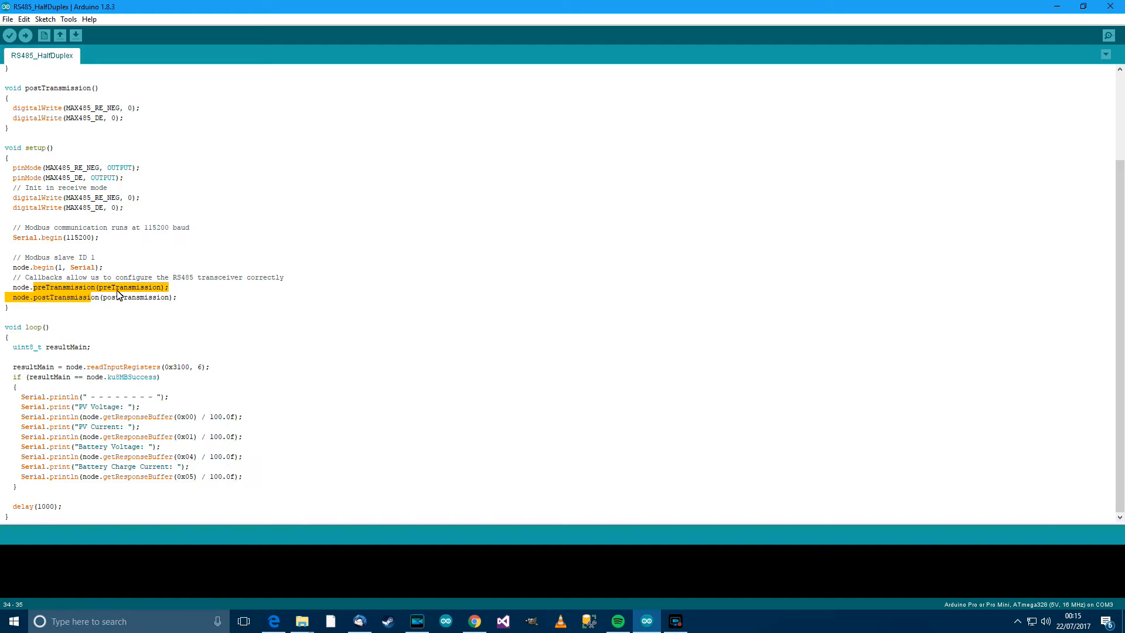
mouse_move(152, 313)
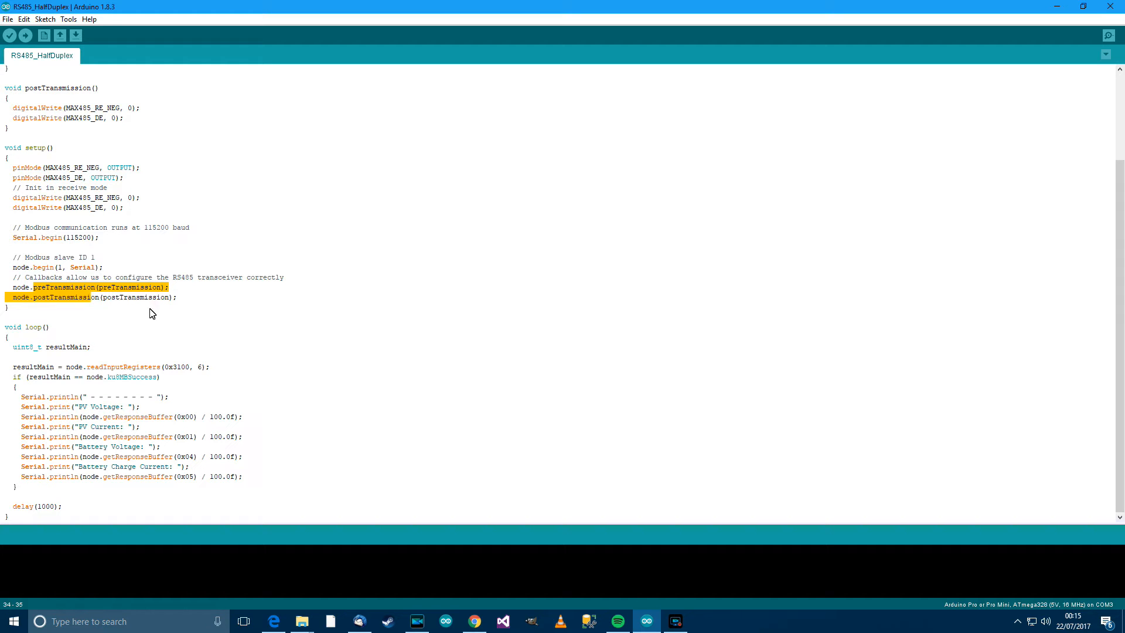
mouse_move(98, 340)
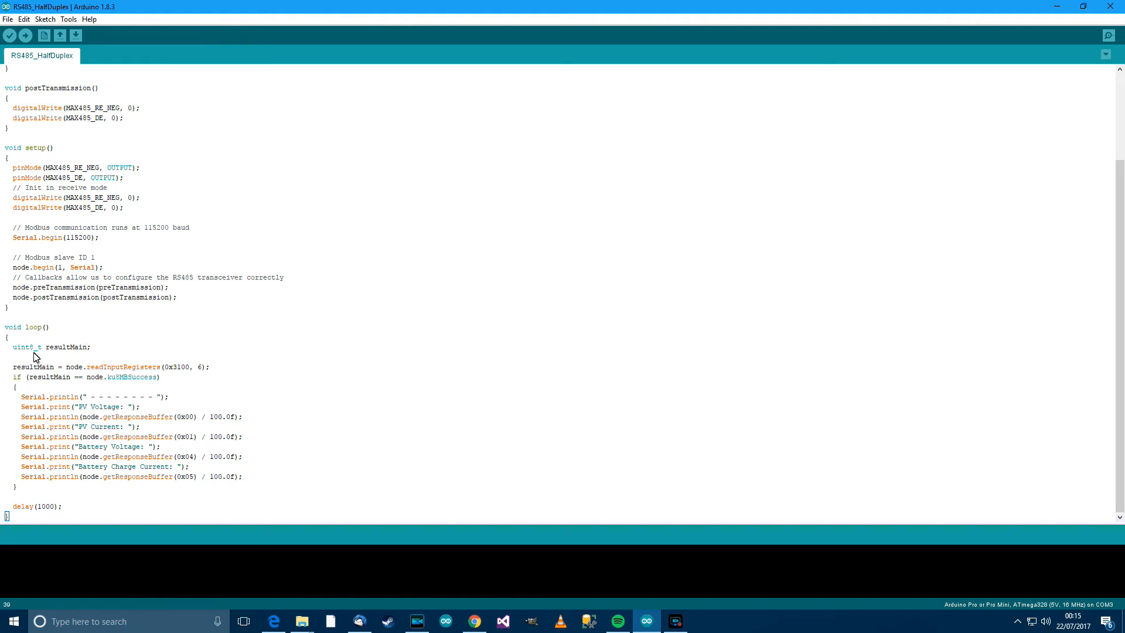
mouse_move(59, 353)
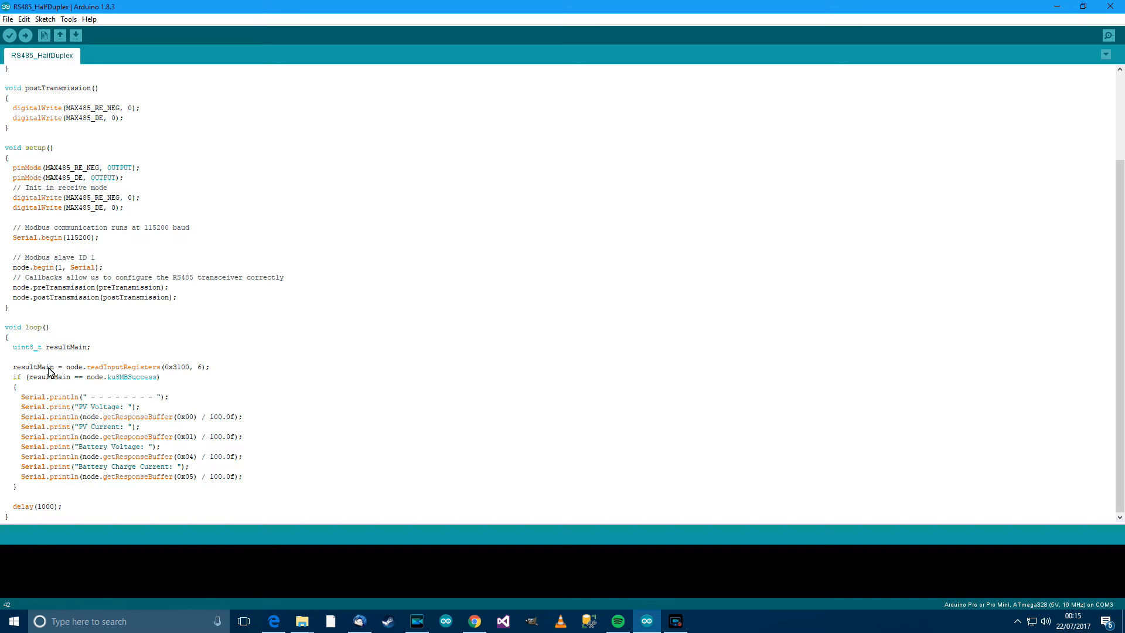
double_click(73, 367)
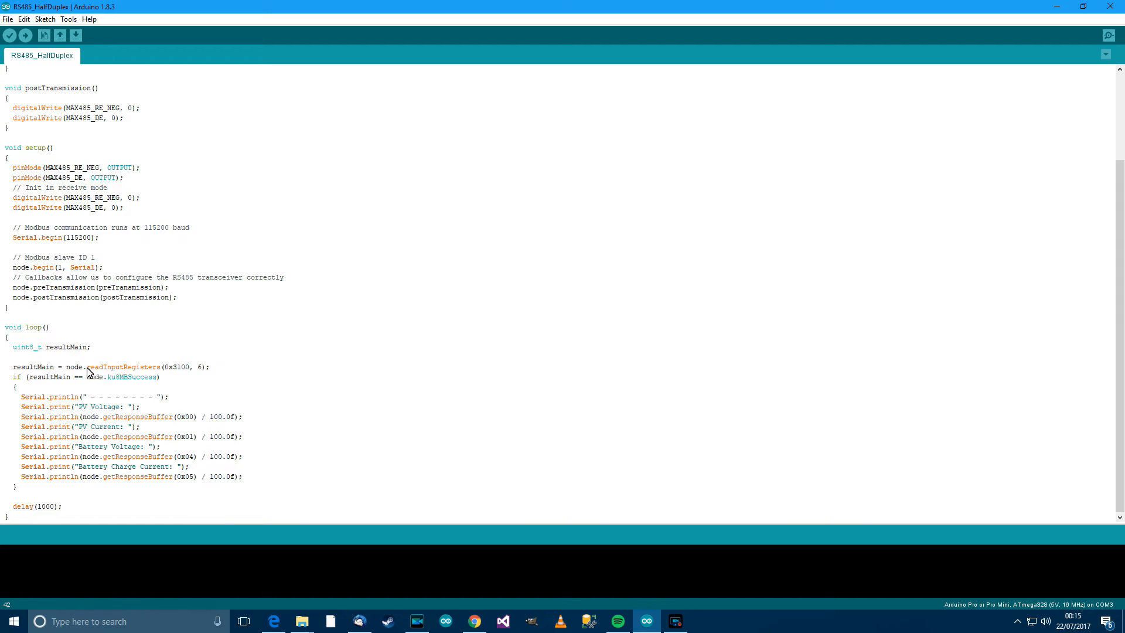
mouse_move(44, 233)
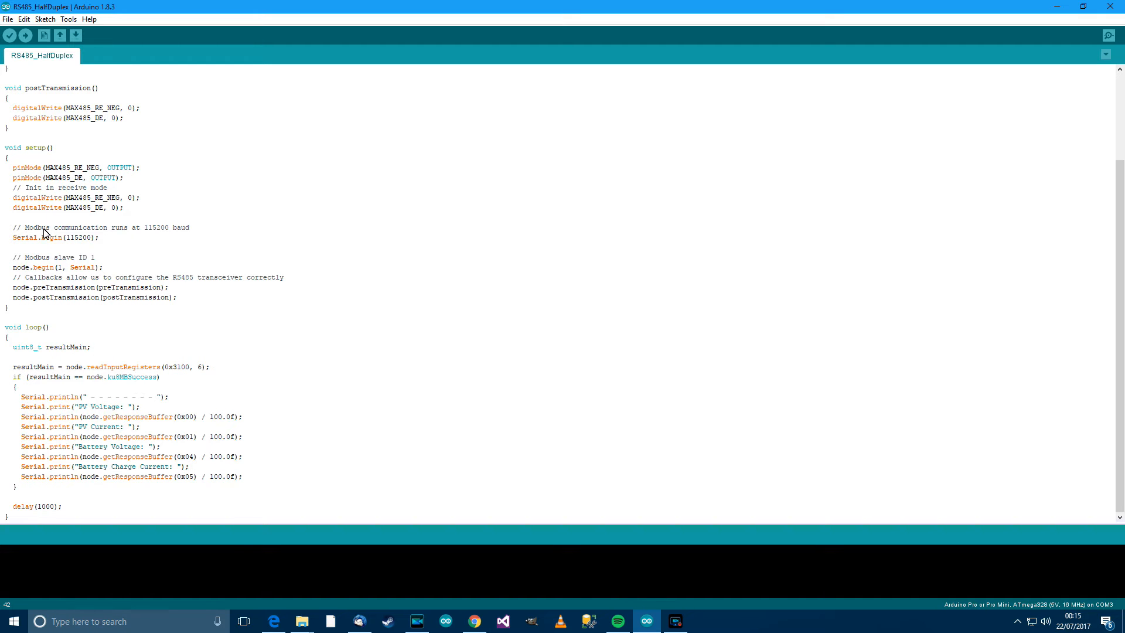
mouse_move(101, 378)
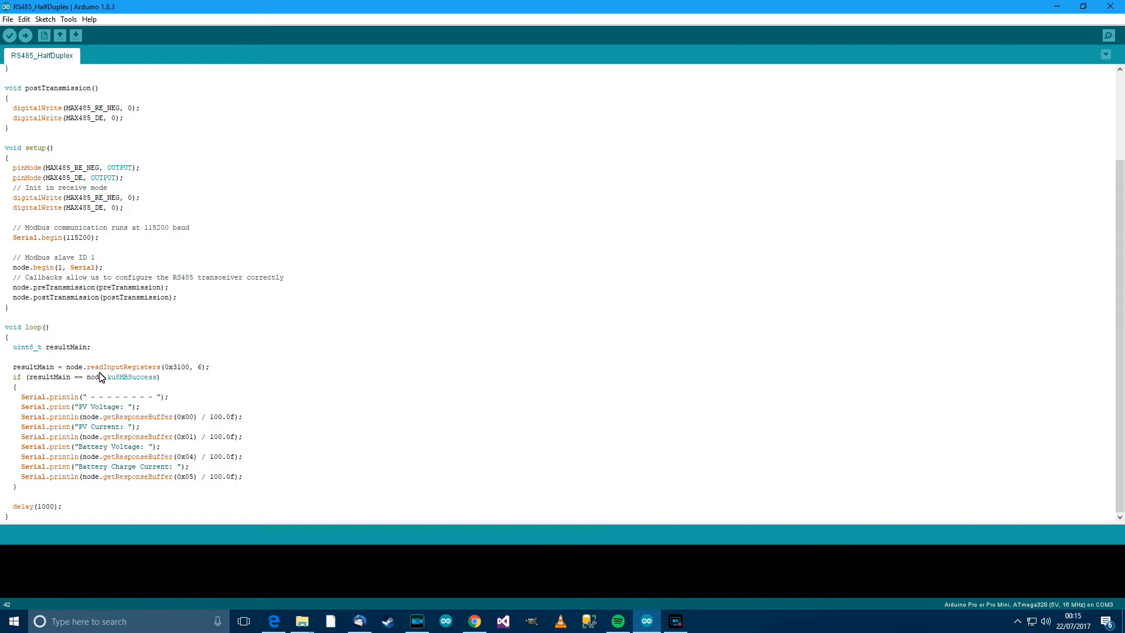
mouse_move(152, 371)
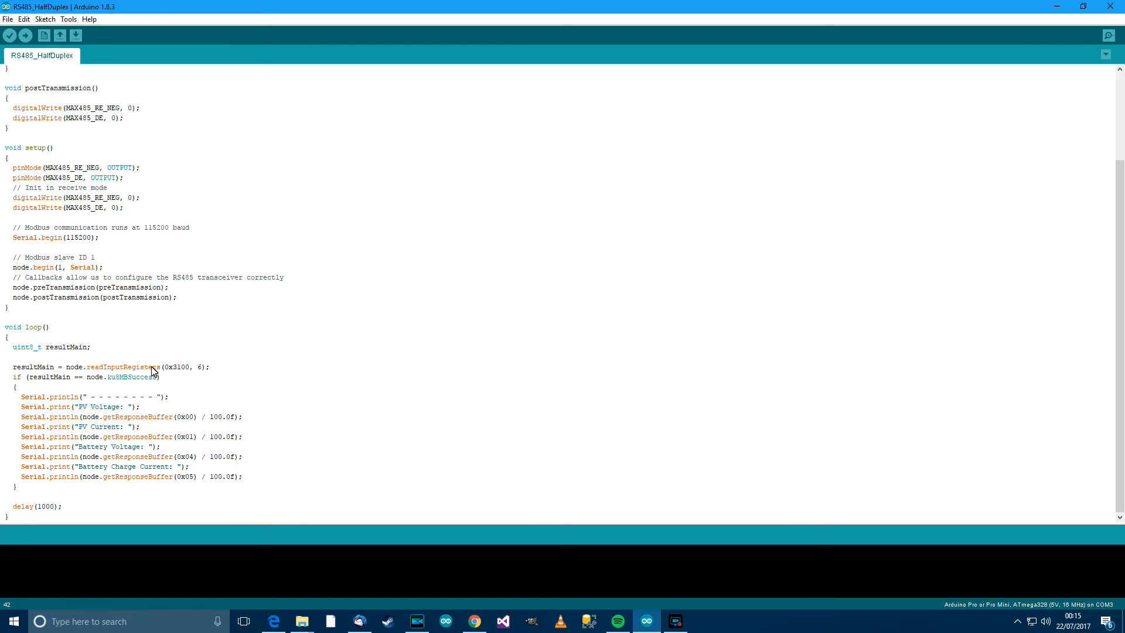
double_click(177, 366)
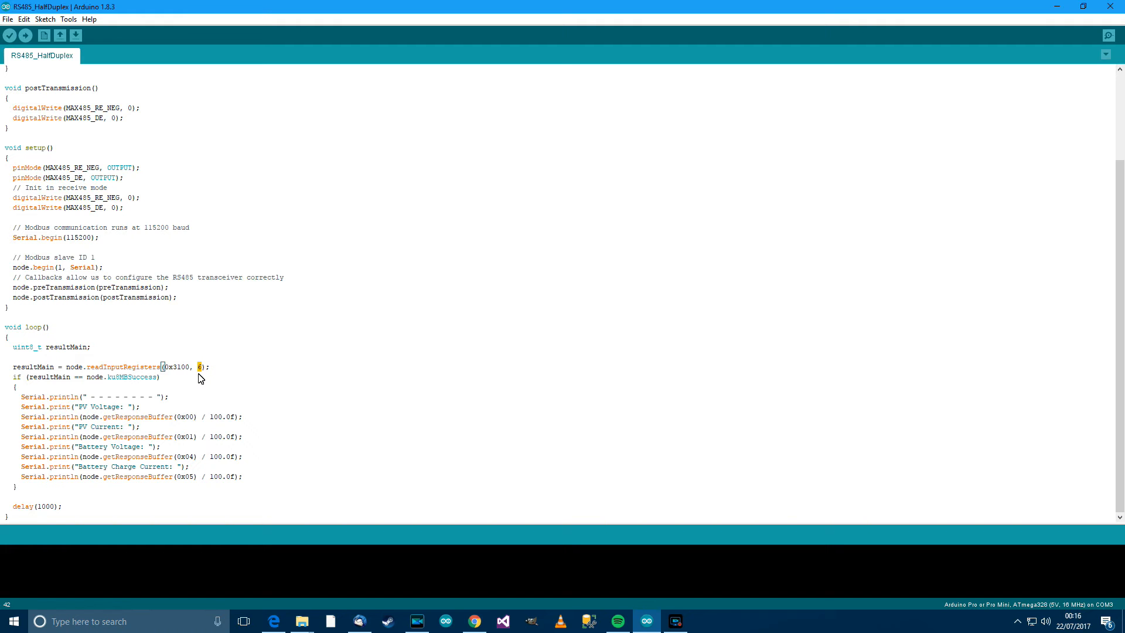
mouse_move(201, 393)
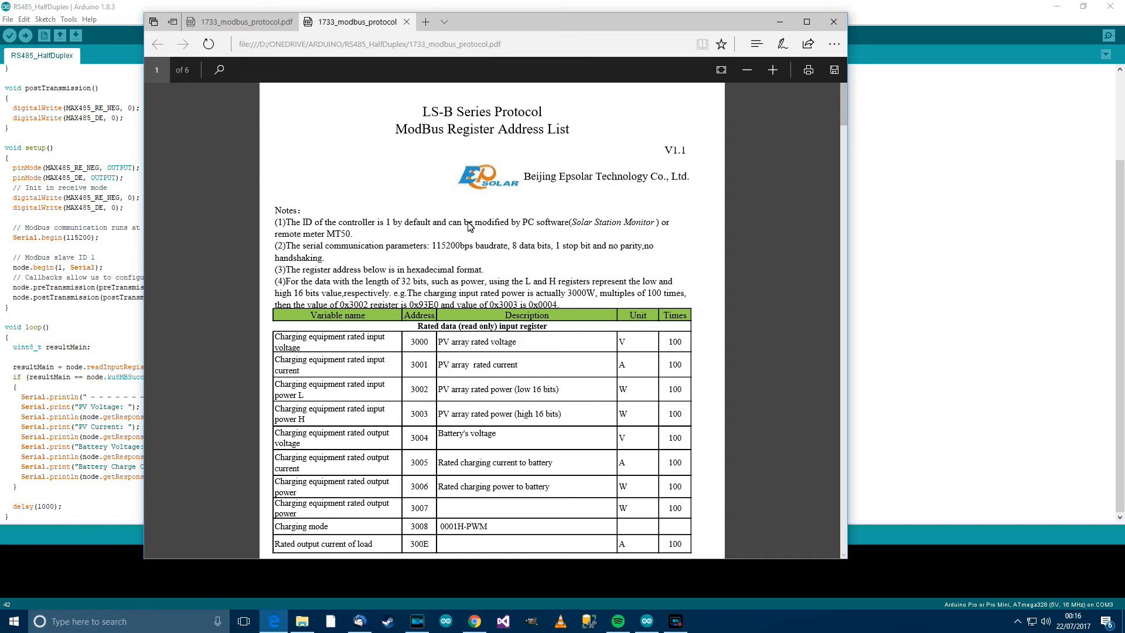
Scroll the EPSolar PDF to the real-time input registers 0x3100–0x3105 and highlight the PV array current row.
scroll("down", 3)
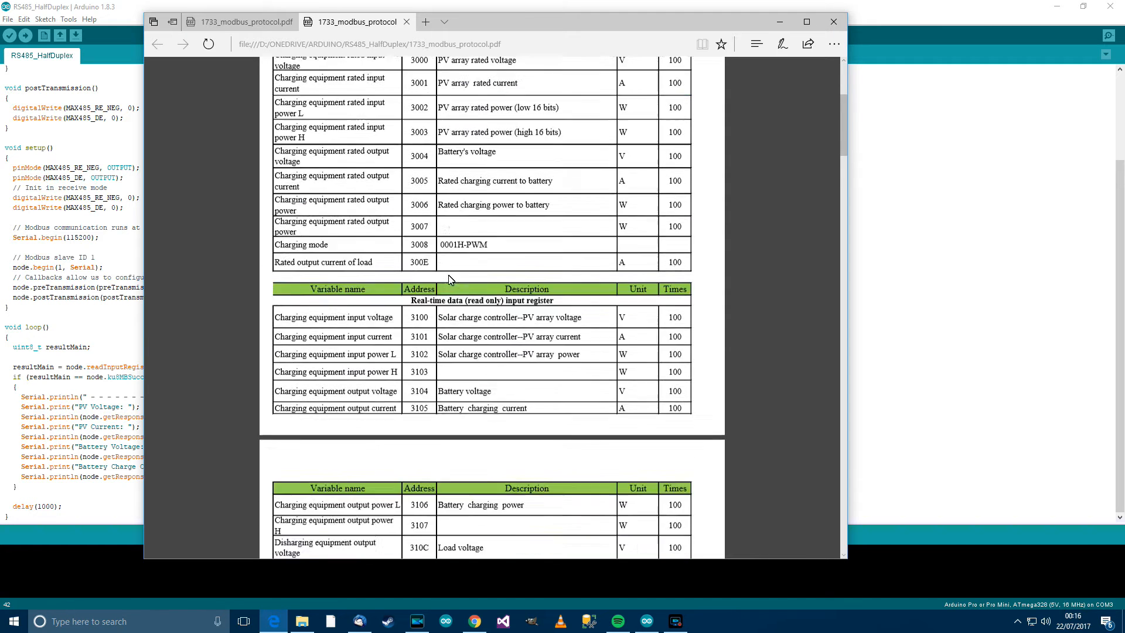
scroll("down", 3)
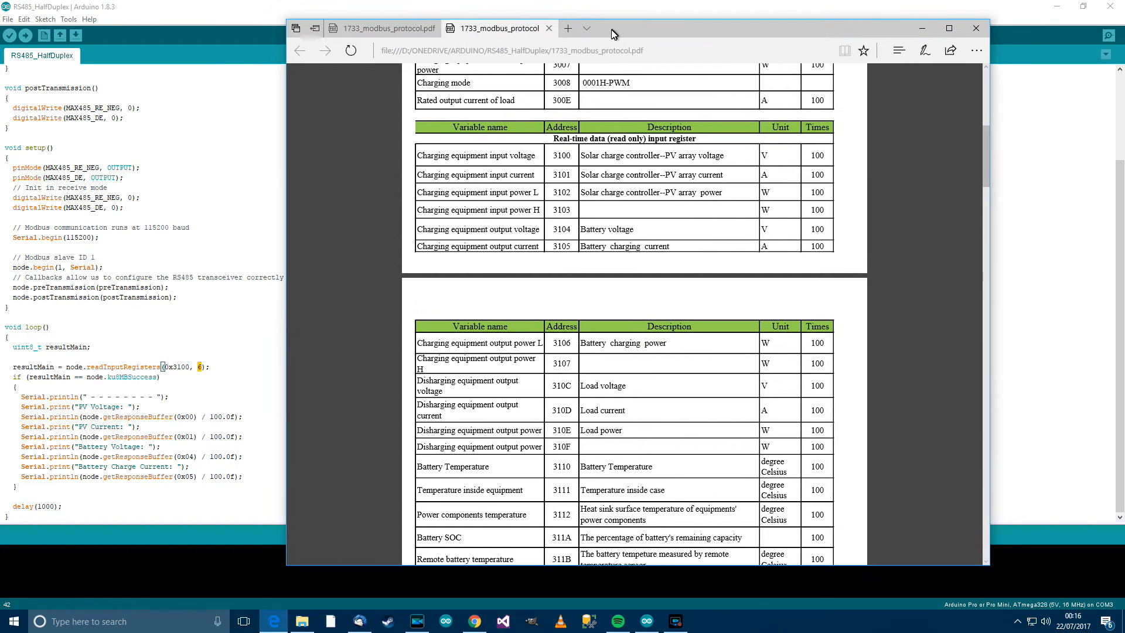
scroll("up", 3)
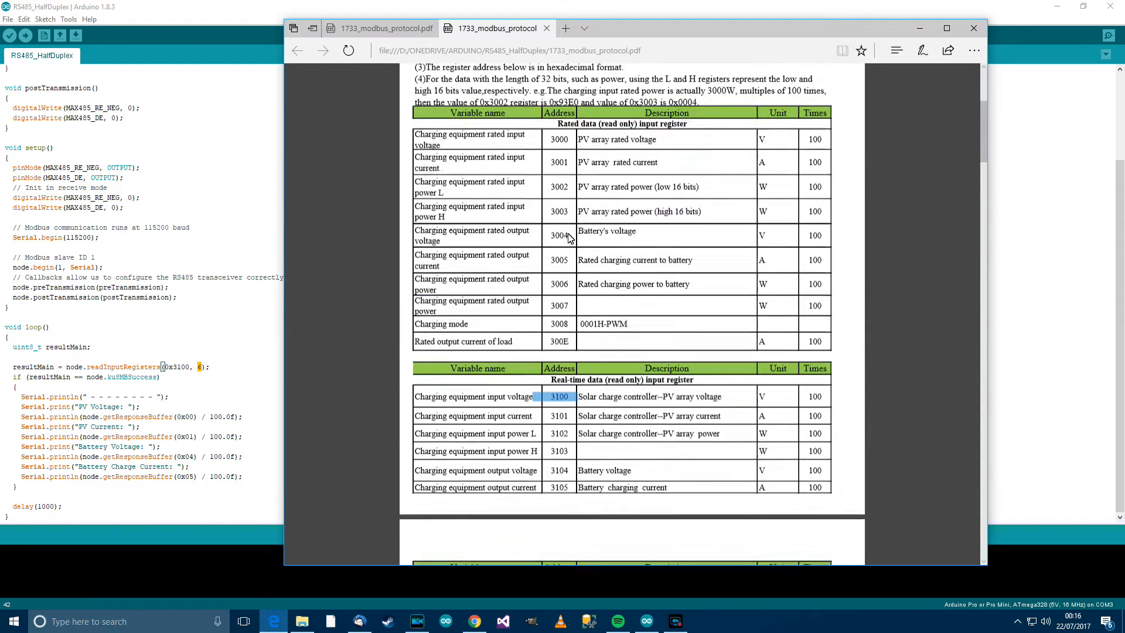
scroll("down", 3)
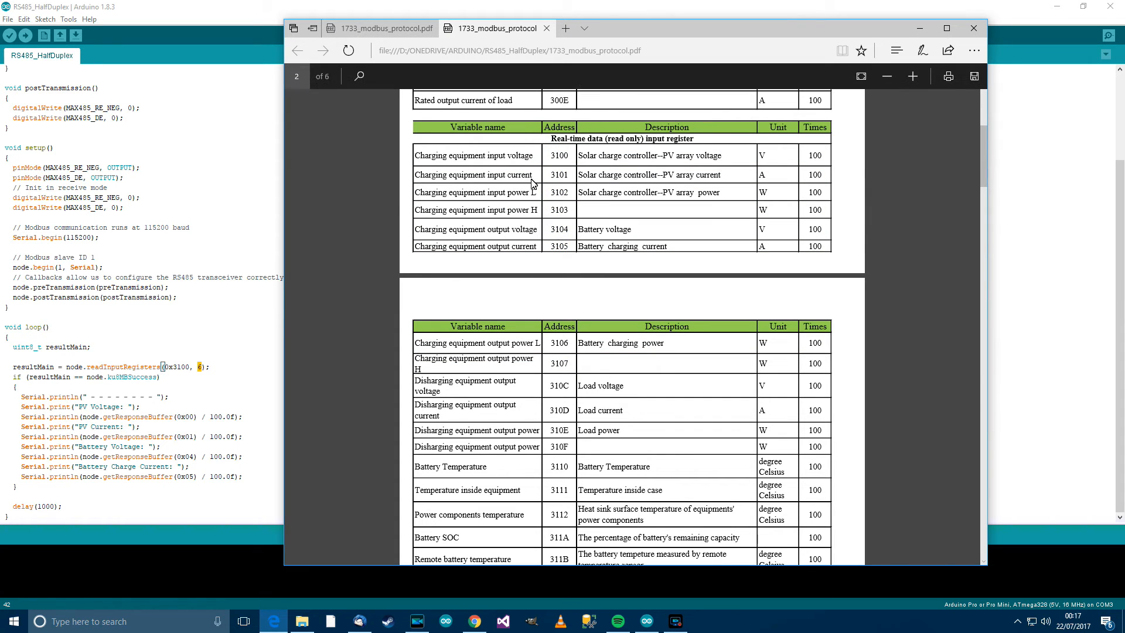
double_click(599, 154)
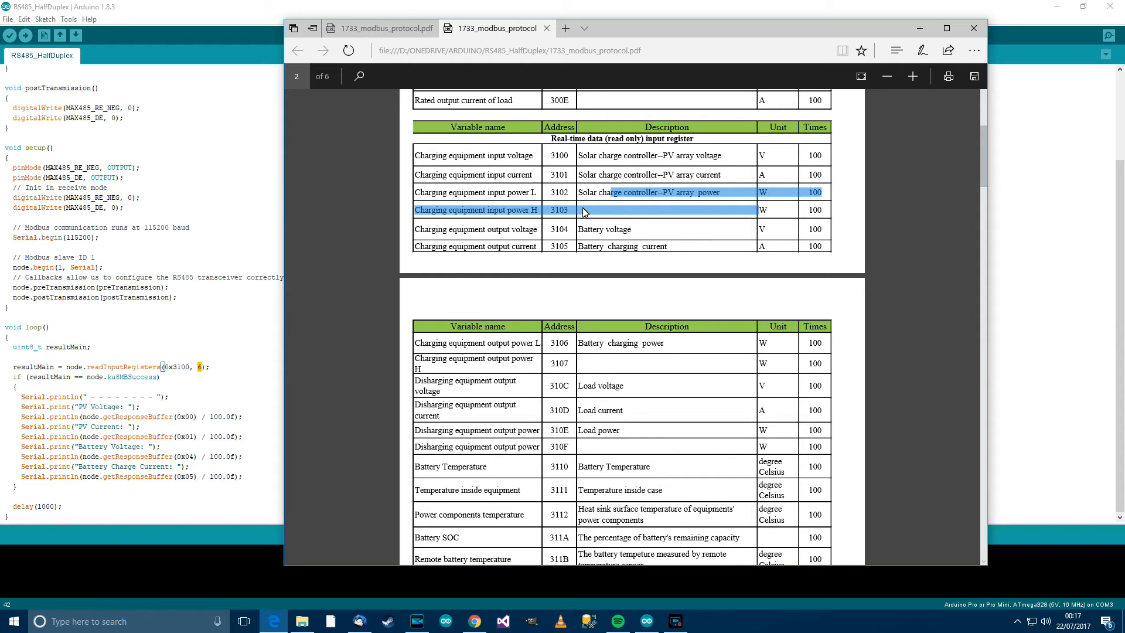
mouse_move(588, 231)
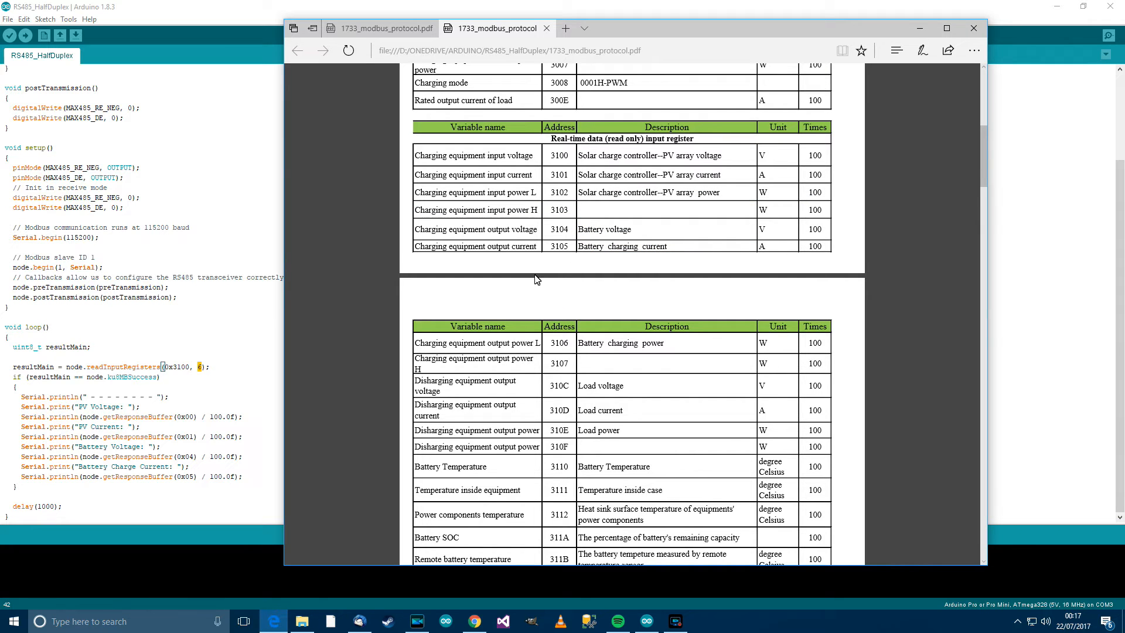
mouse_move(547, 207)
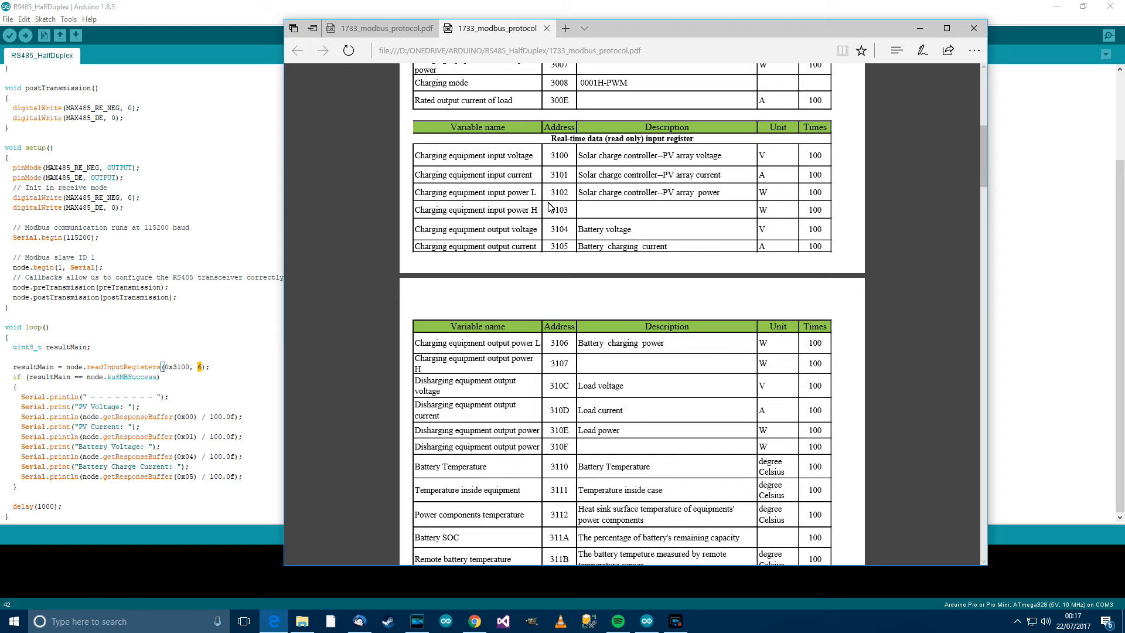
mouse_move(549, 191)
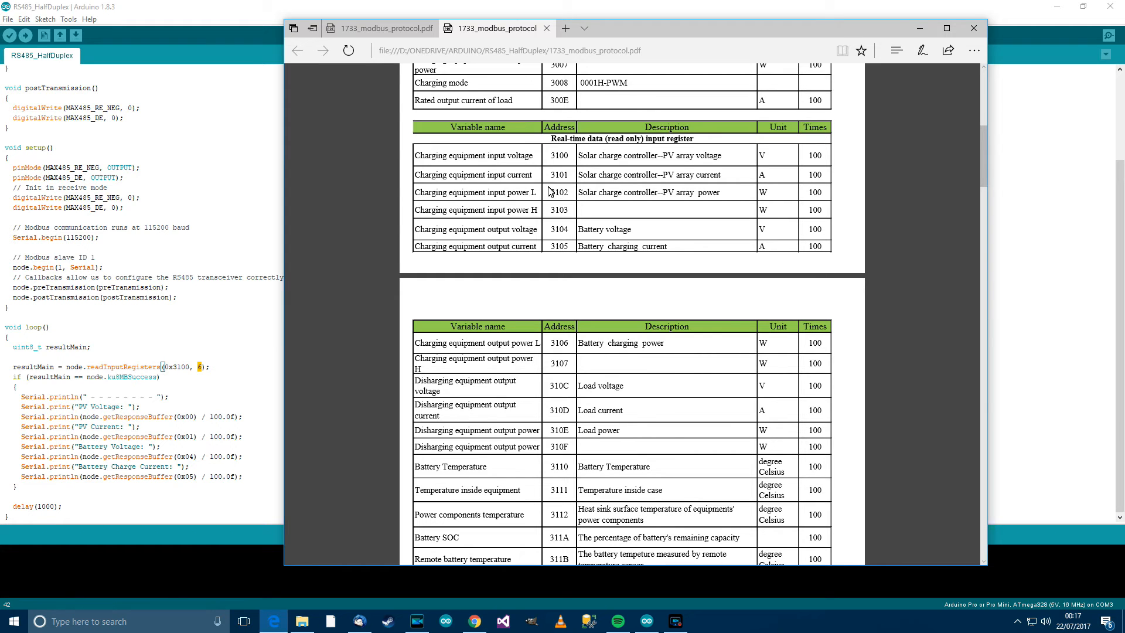
mouse_move(487, 230)
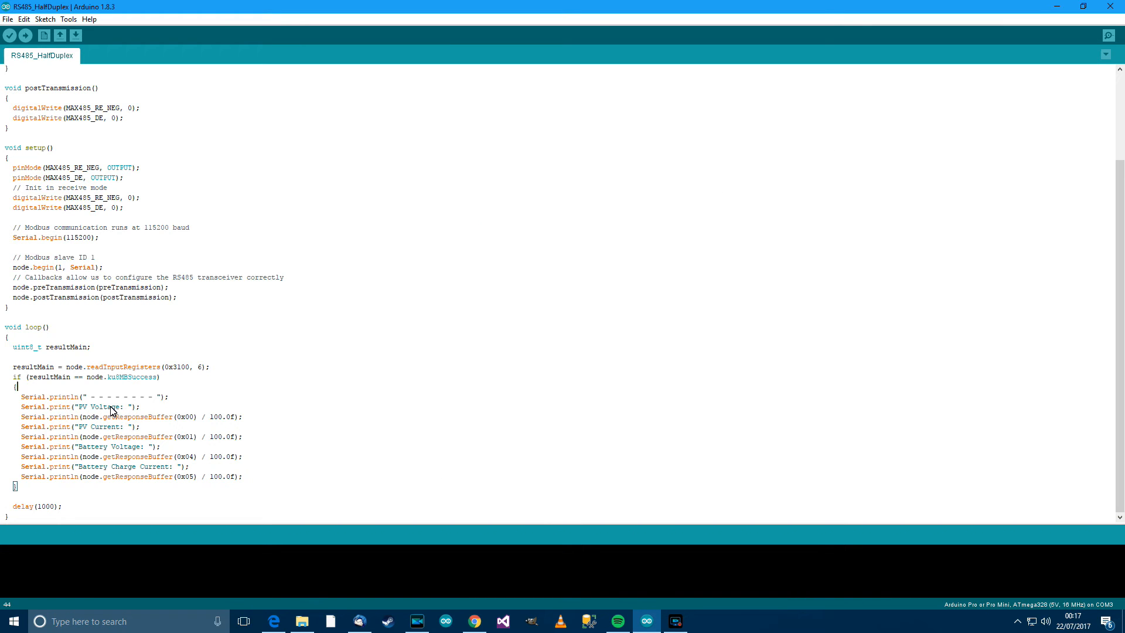
mouse_move(149, 421)
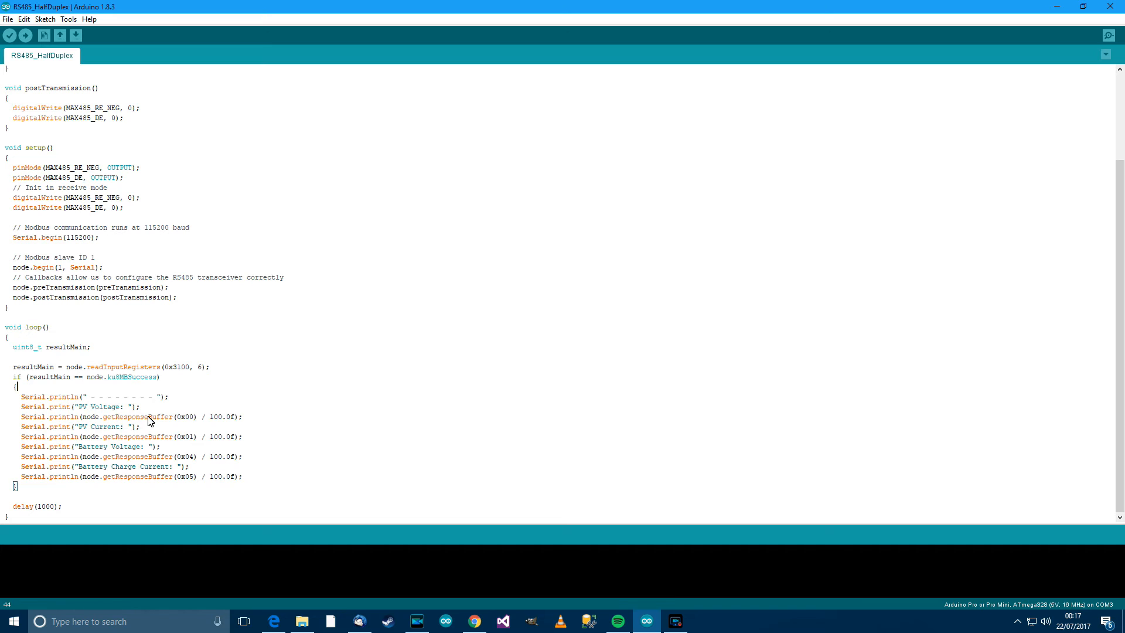
Highlight the 0x00 response-buffer index used for the PV voltage reading.
double_click(184, 418)
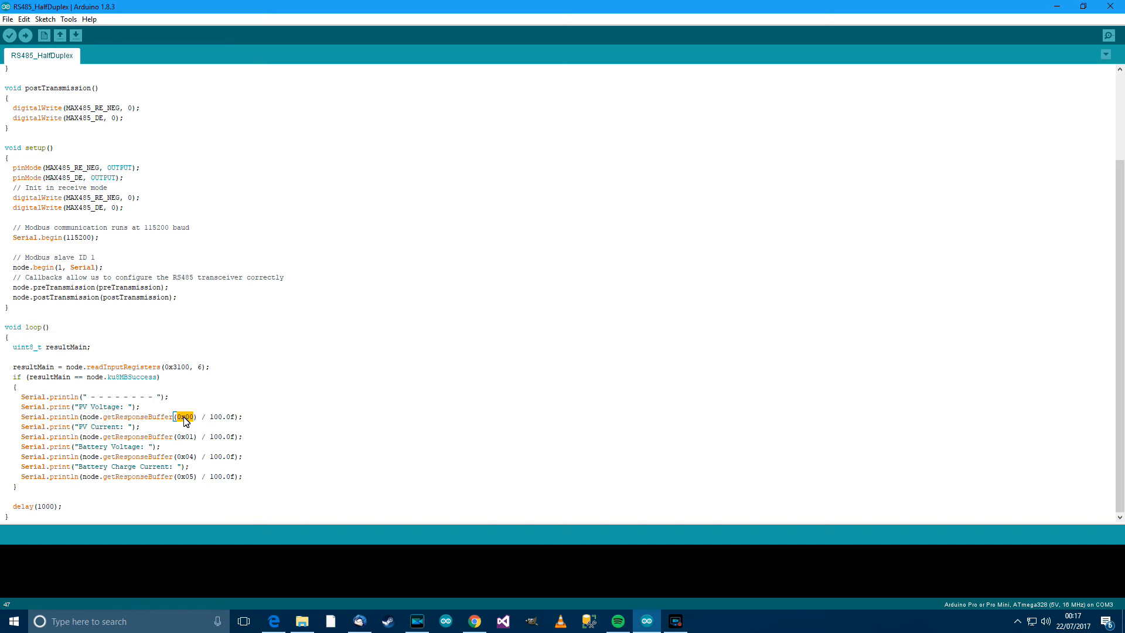
mouse_move(194, 452)
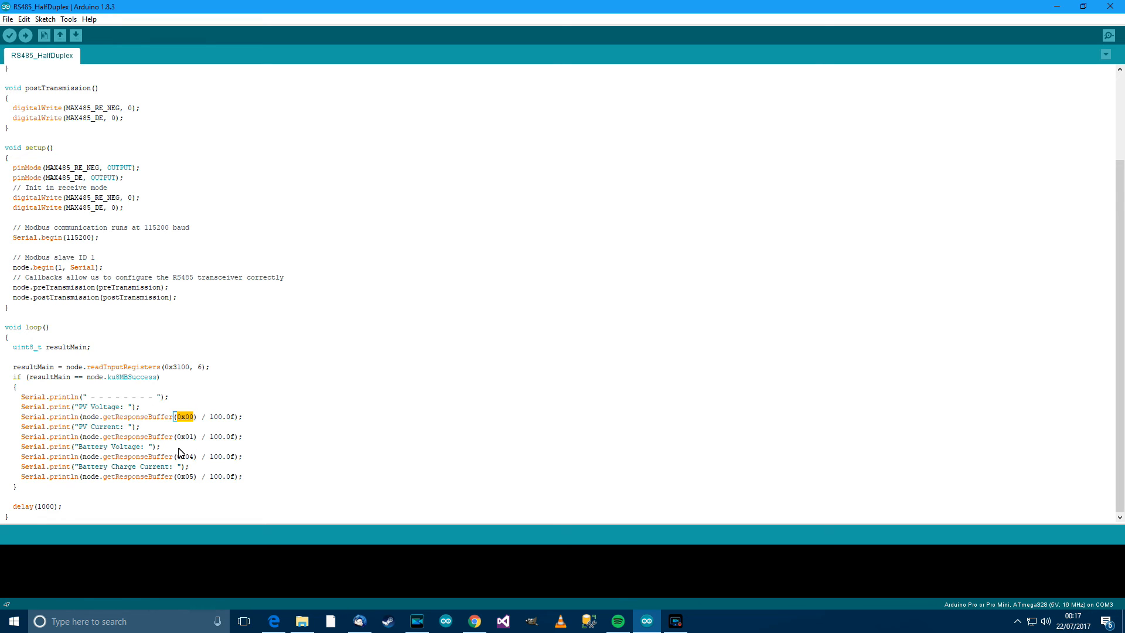
mouse_move(193, 472)
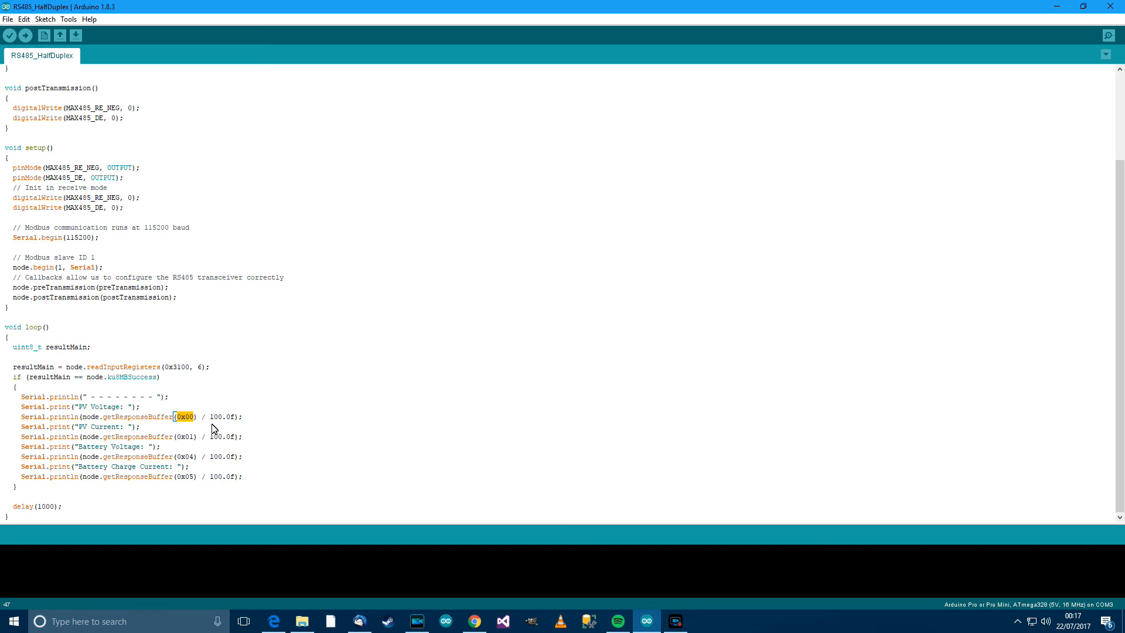
mouse_move(482, 550)
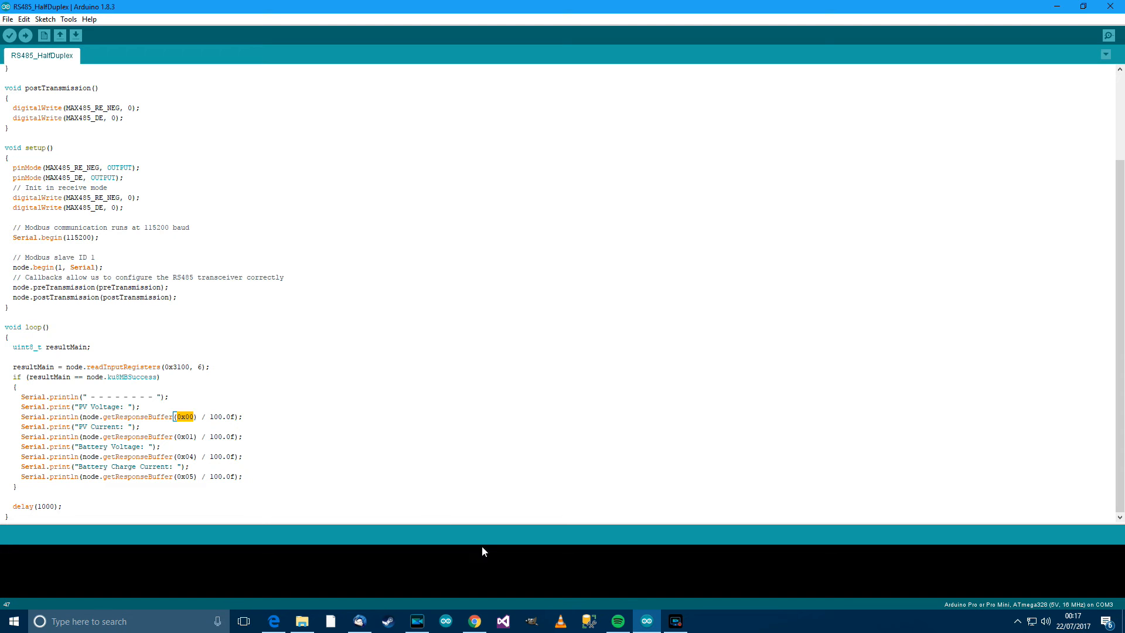
mouse_move(290, 619)
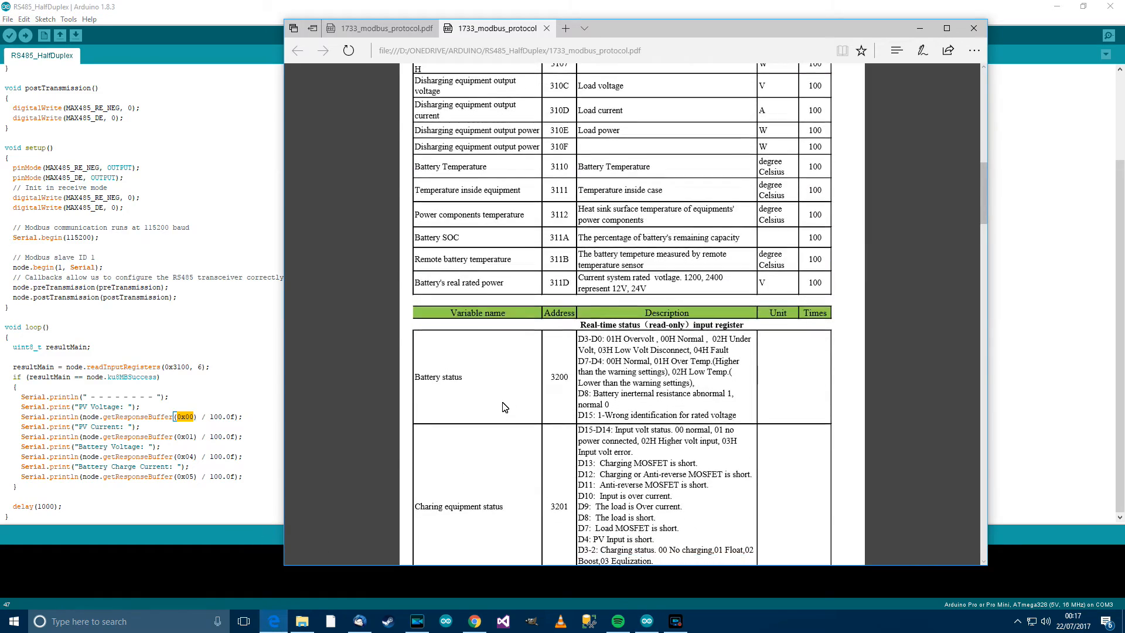
Scroll the PDF to its first page with the rated-data and real-time register tables.
scroll("up", 3)
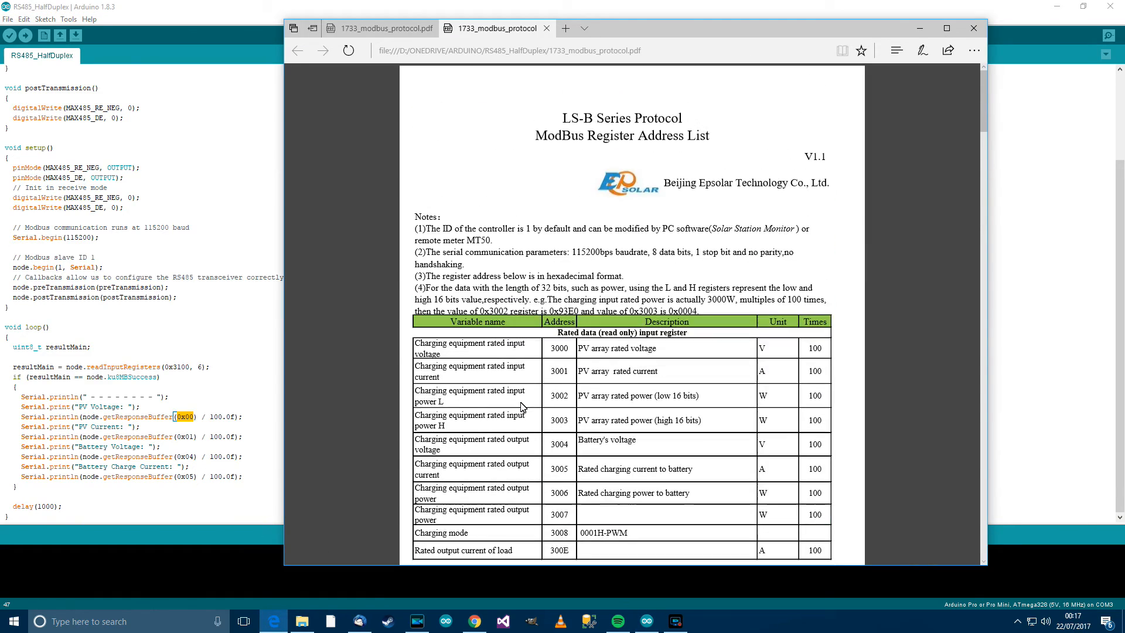
scroll("down", 3)
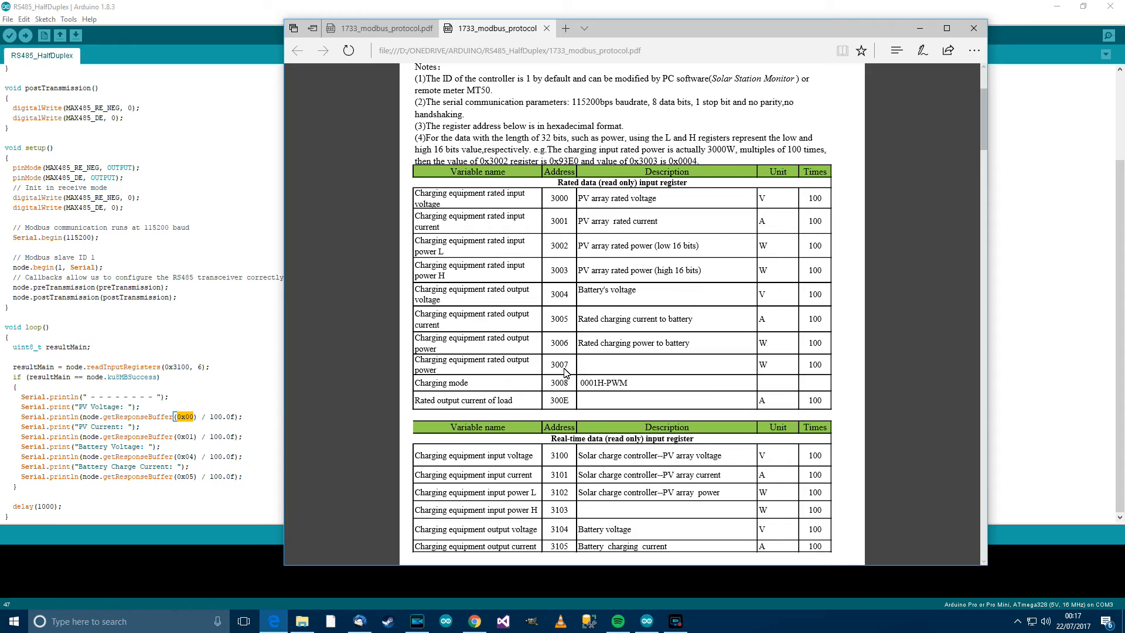
mouse_move(237, 429)
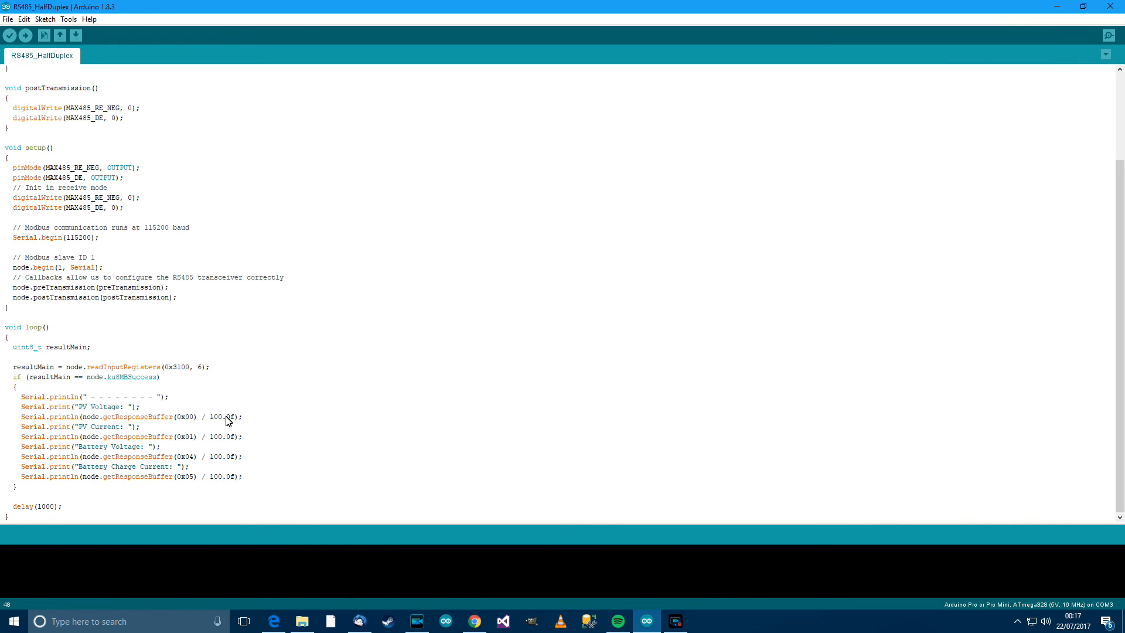
mouse_move(112, 433)
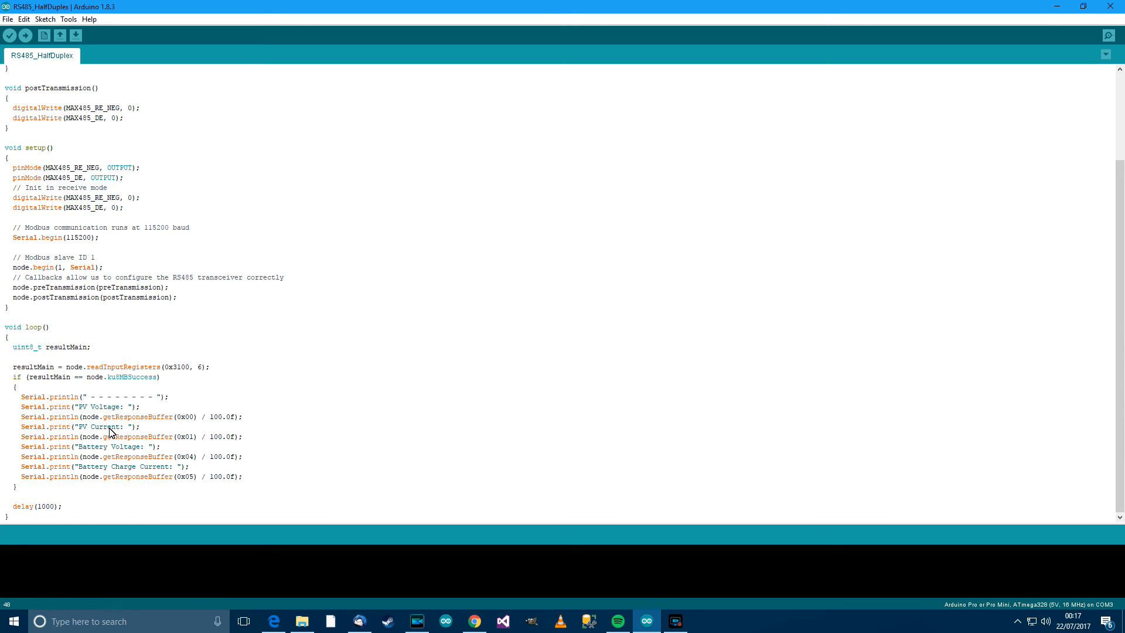
mouse_move(197, 462)
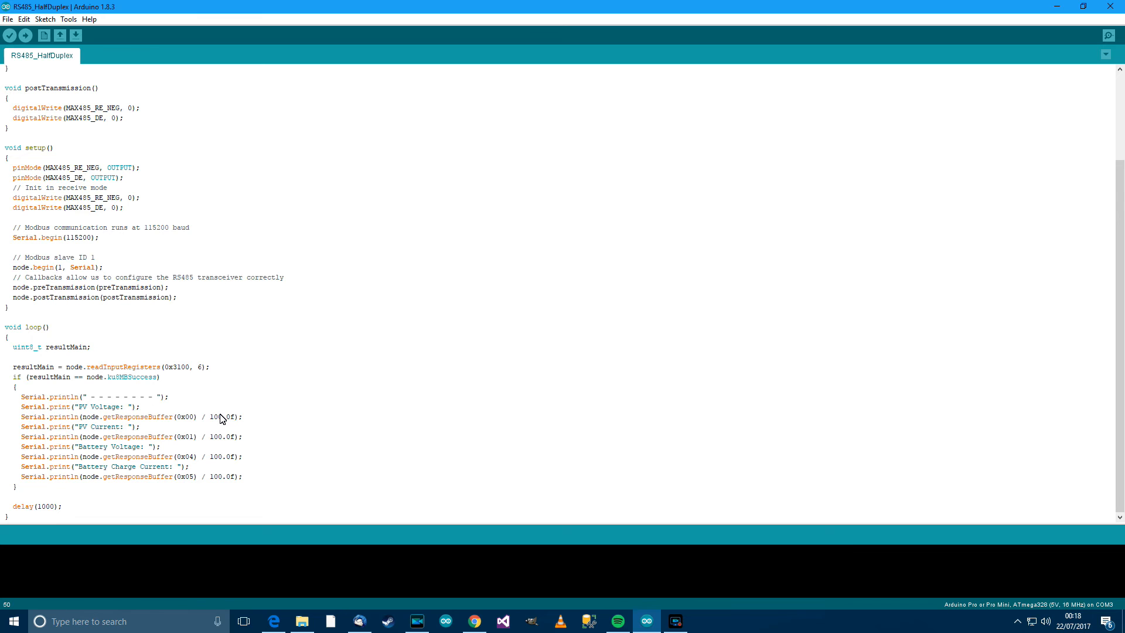
Highlight the delay(1000) call in loop() near the divide-by-100 scaling prints.
double_click(33, 506)
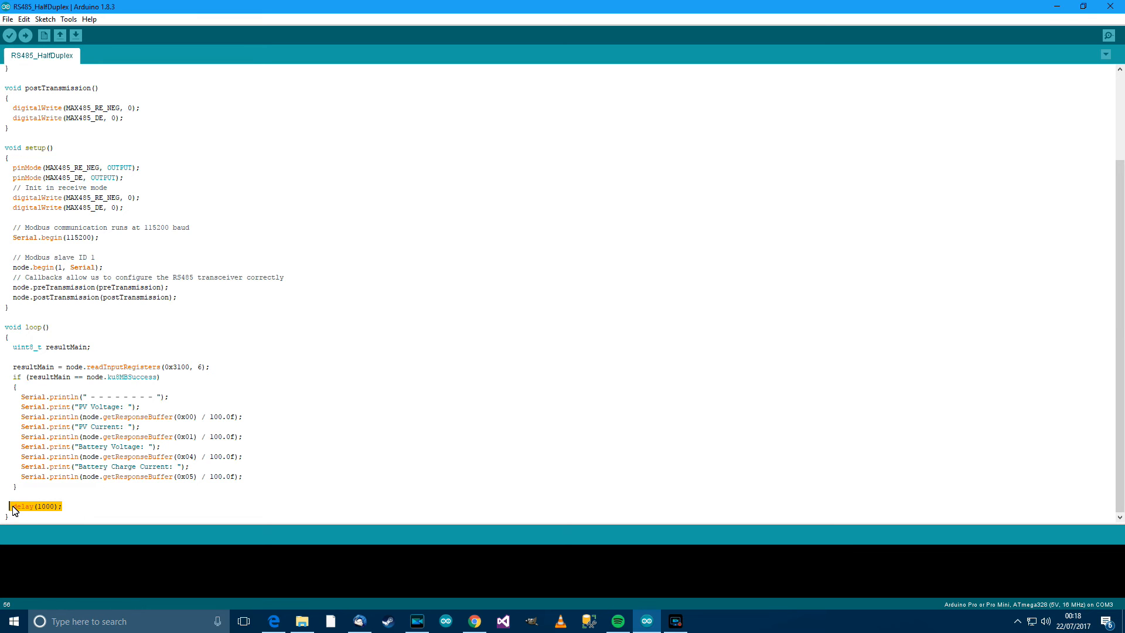
left_click(77, 486)
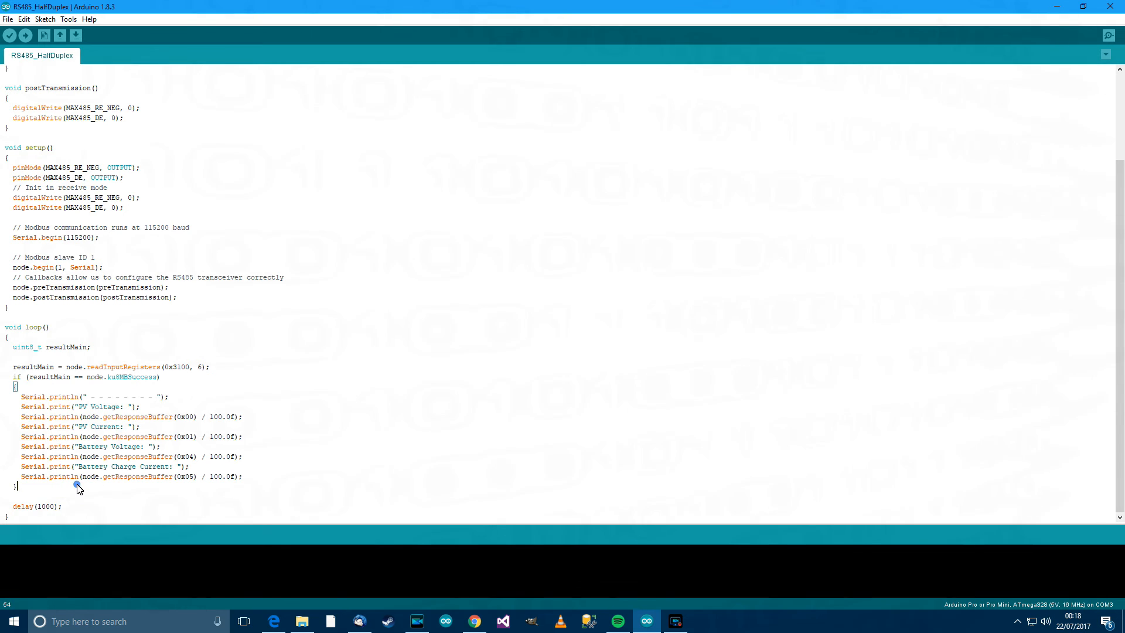
mouse_move(92, 486)
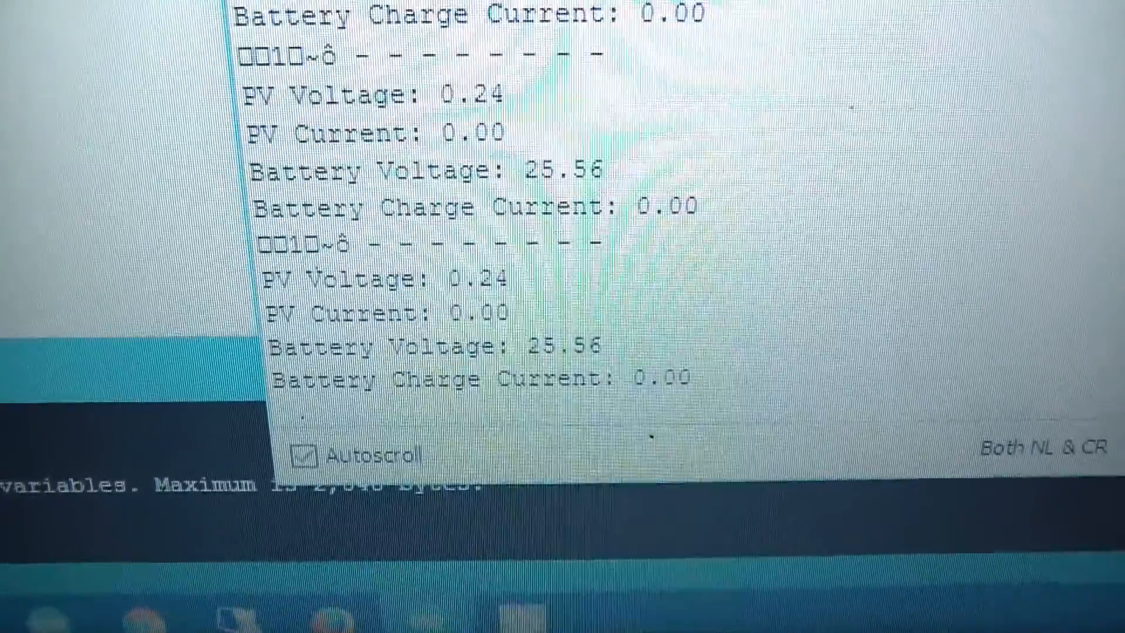
Scroll the serial monitor showing PV voltage 0.24, PV current 0.00, battery voltage 25.56, charge current 0.00.
scroll("down", 3)
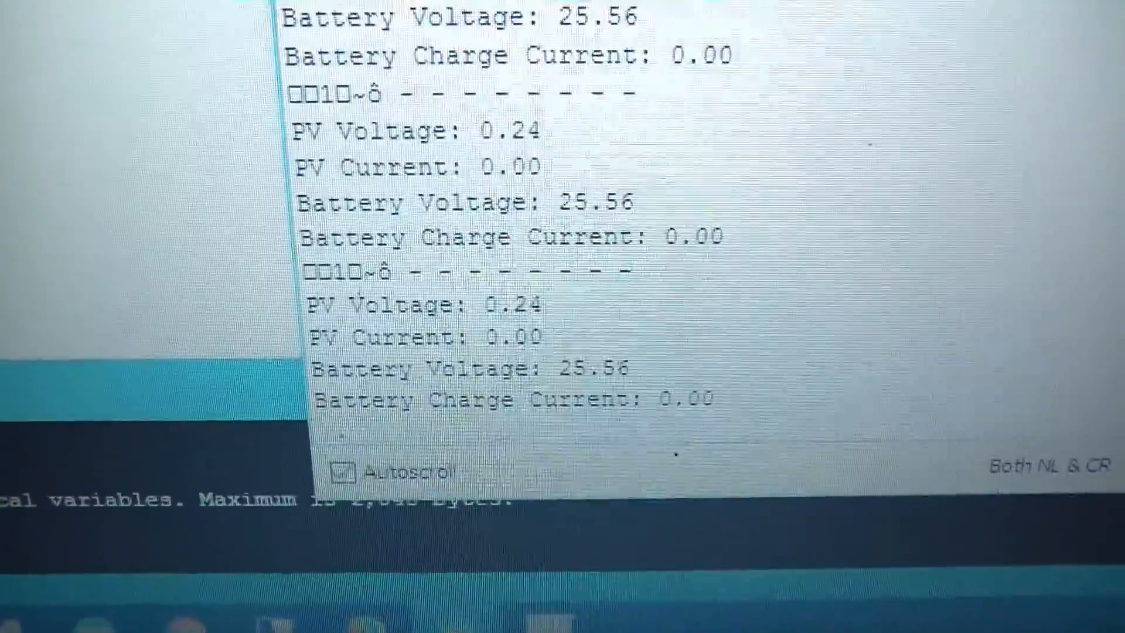